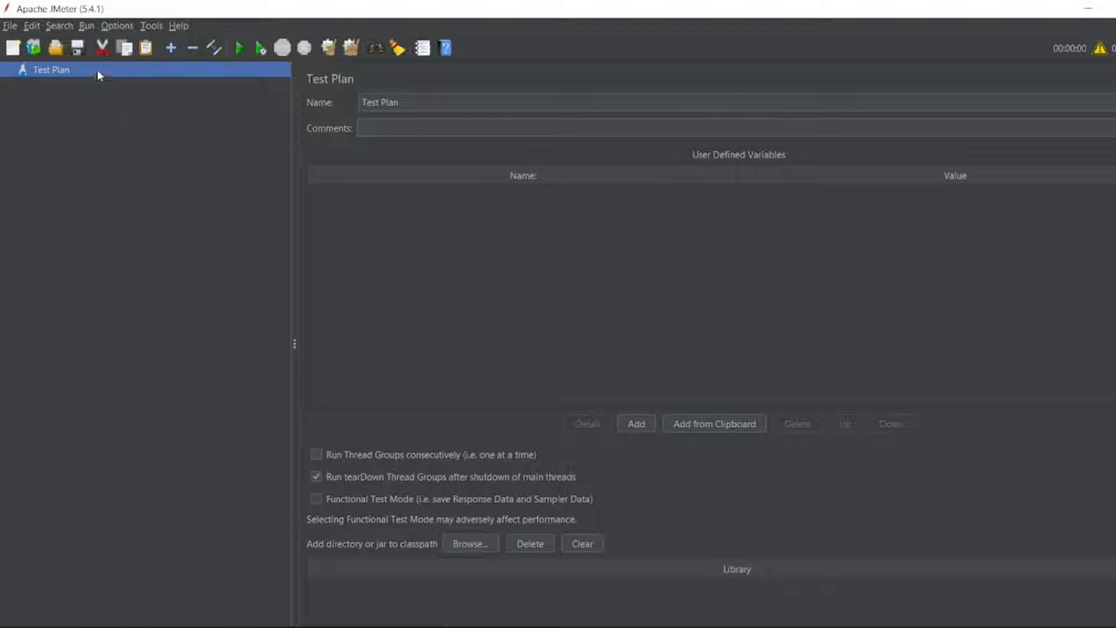
Step: Add a Thread Group under Test Plan and rename it 'If Controller Thread Group'
right_click(50, 69)
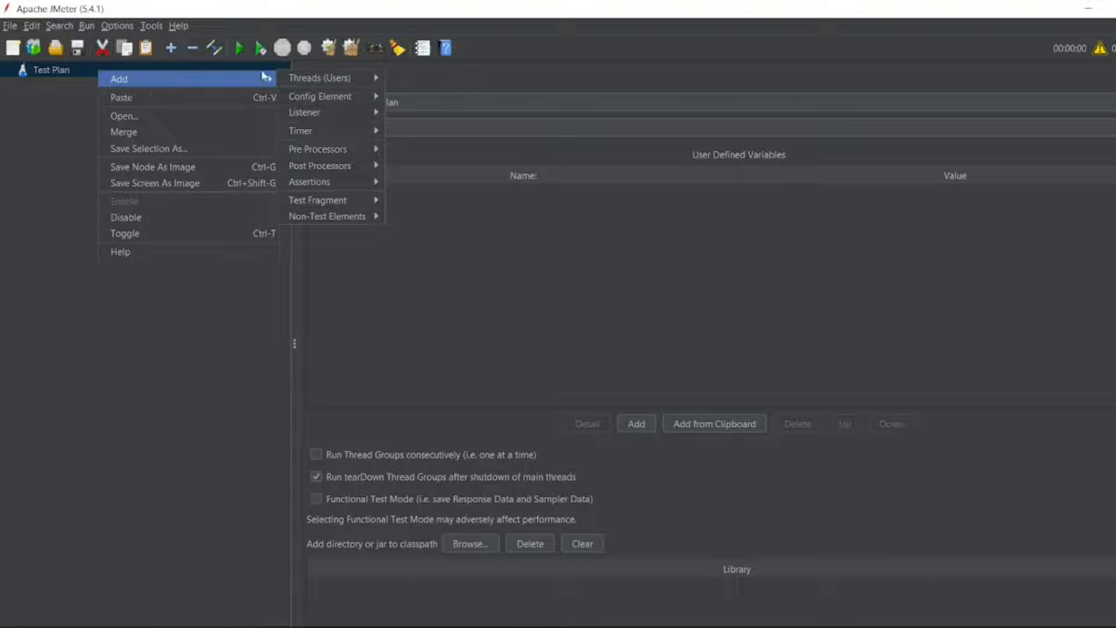
click(320, 78)
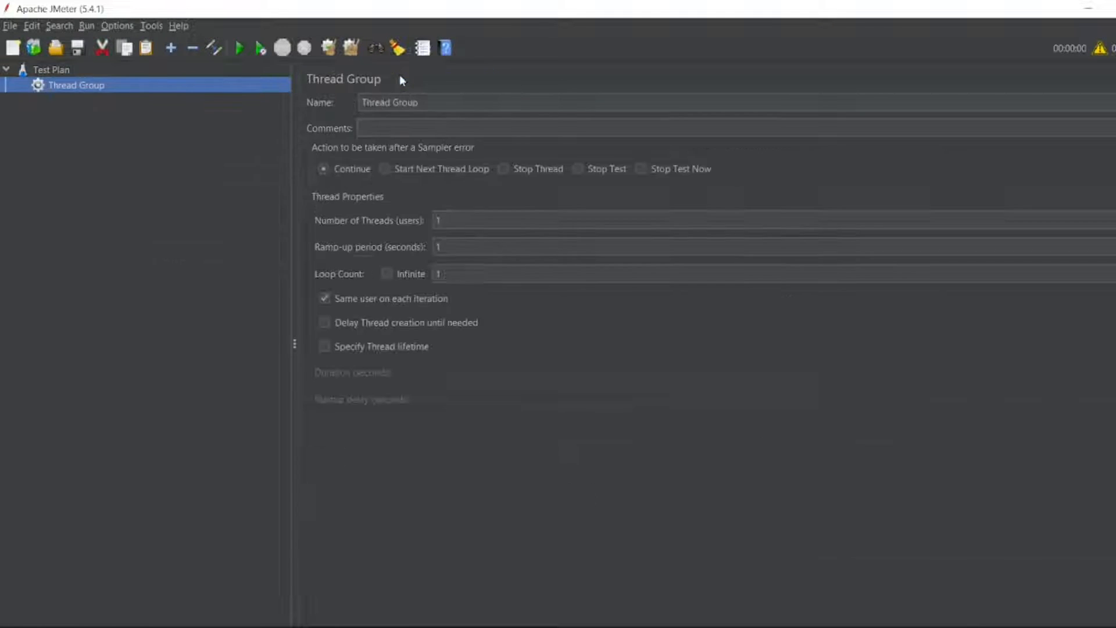
triple_click(391, 102)
text(If Controller )
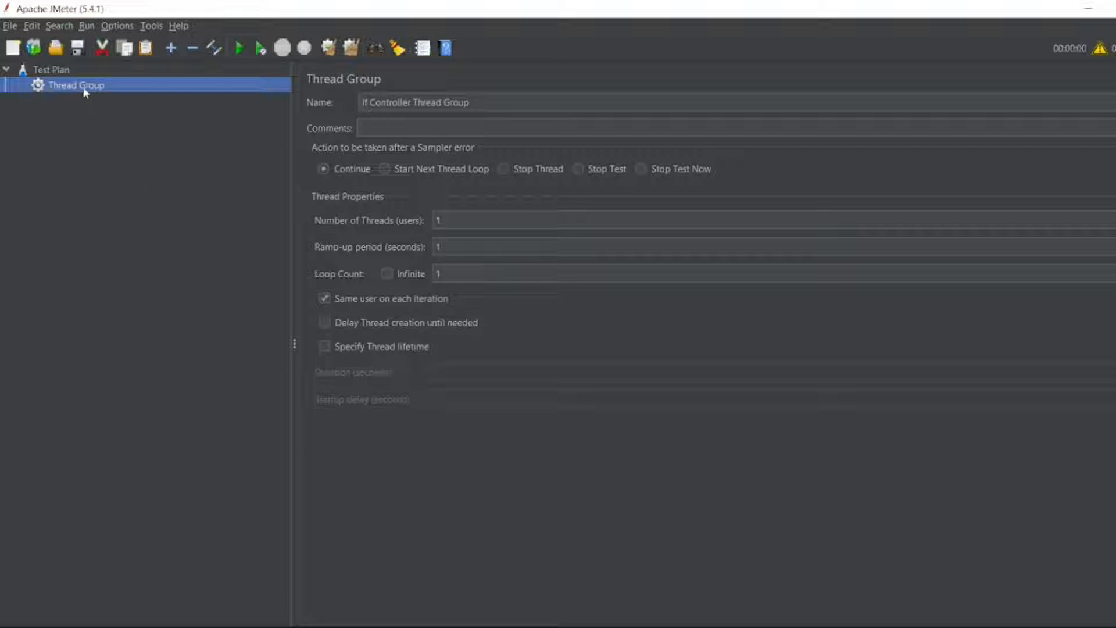
Step: Add a View Results Tree, a Debug Sampler and an If Controller, with the If Controller moved to the top
right_click(75, 85)
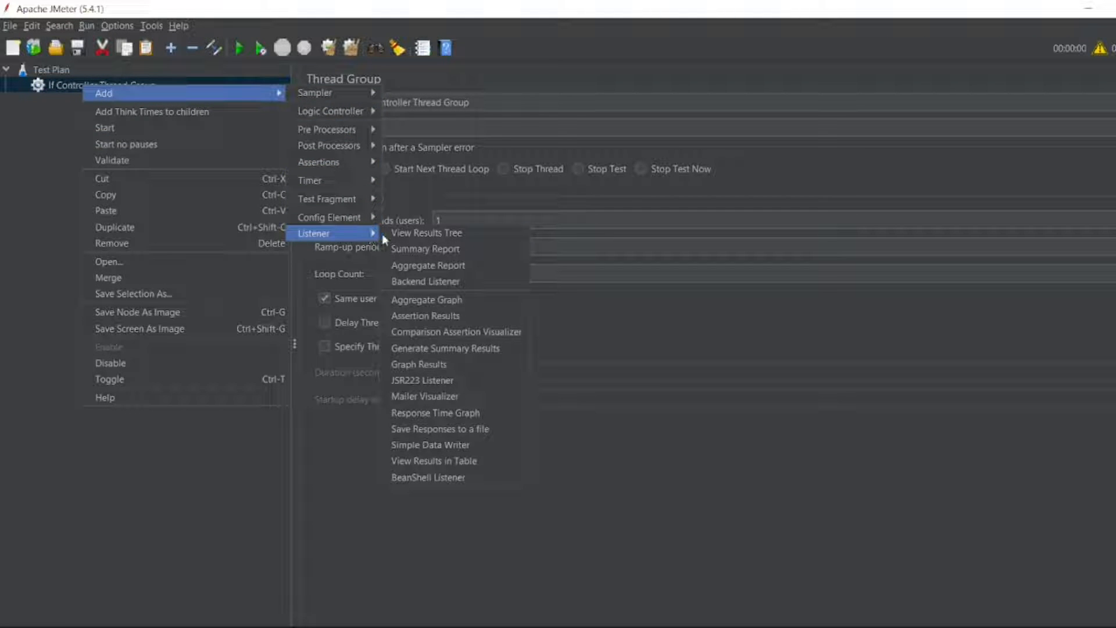
click(425, 233)
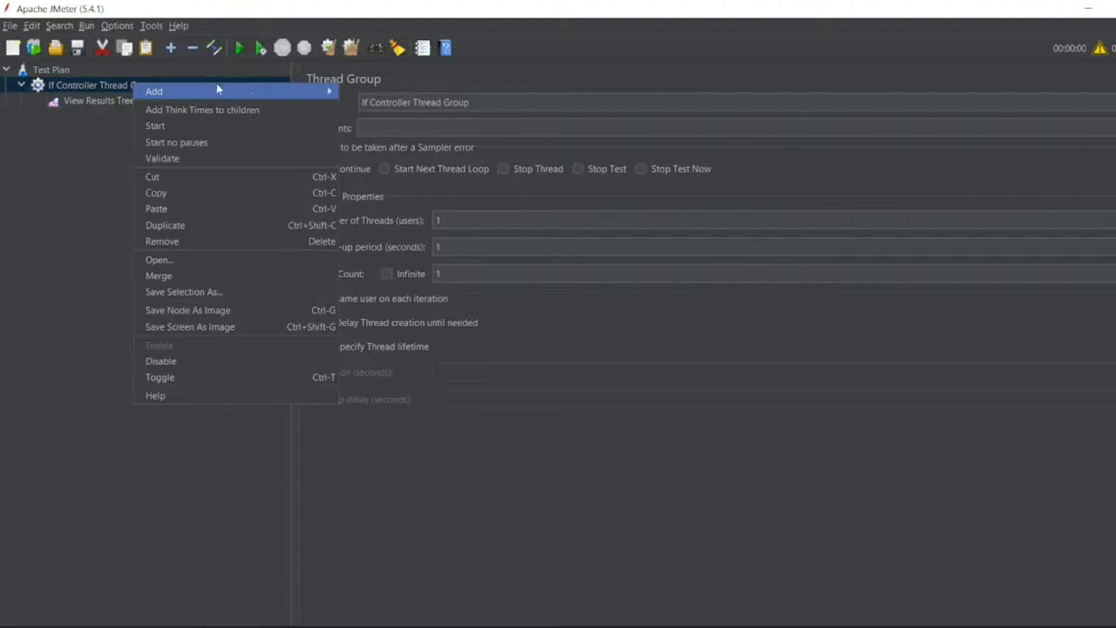
mouse_move(364, 90)
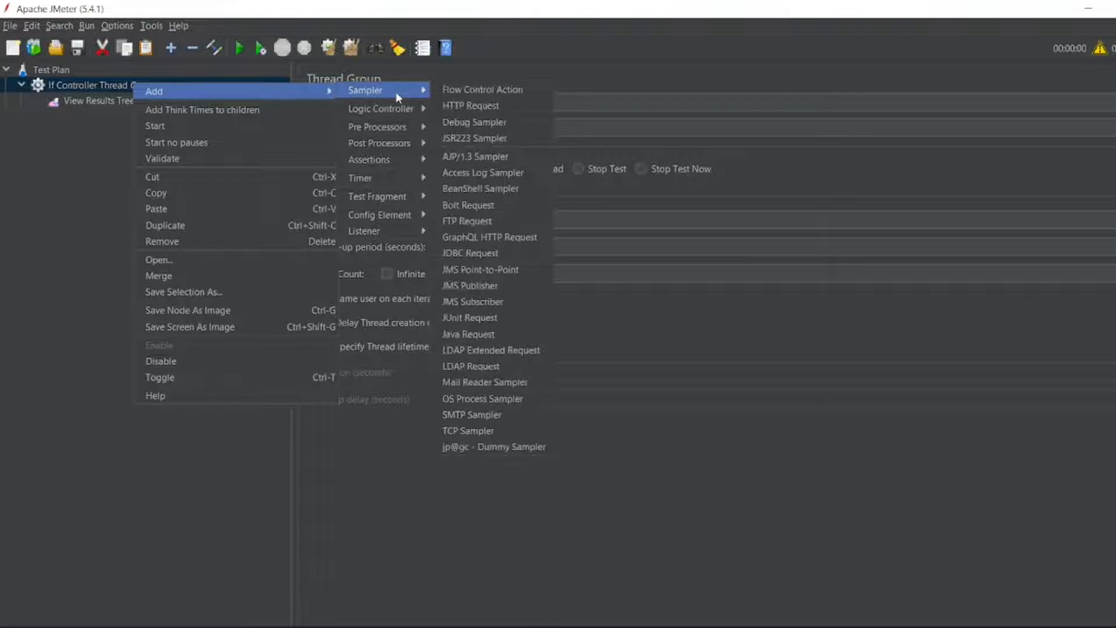
click(473, 122)
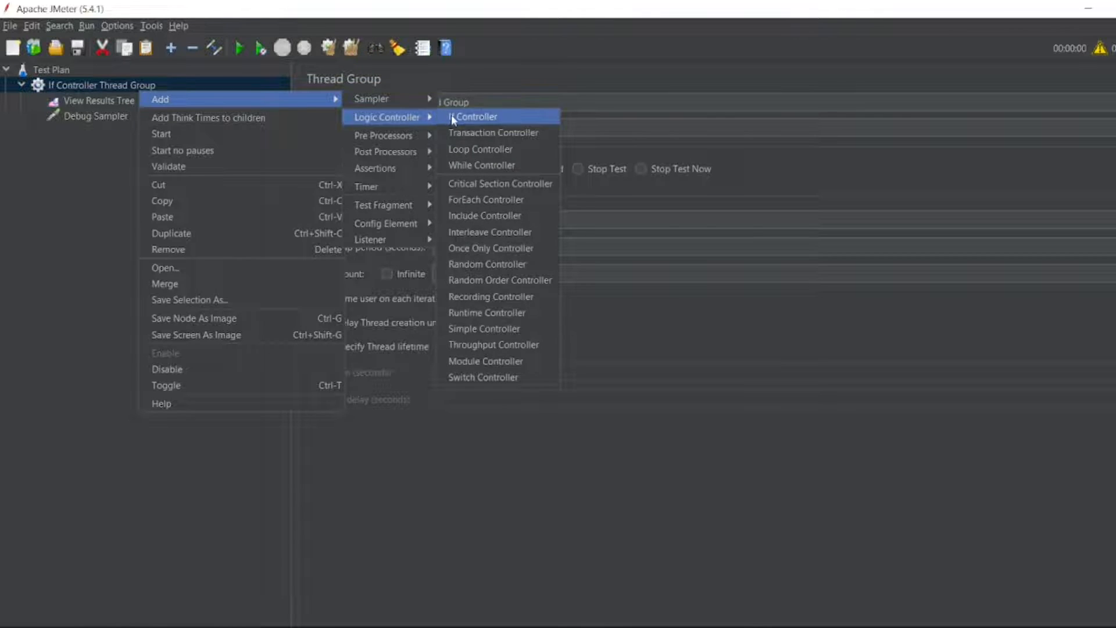
click(471, 116)
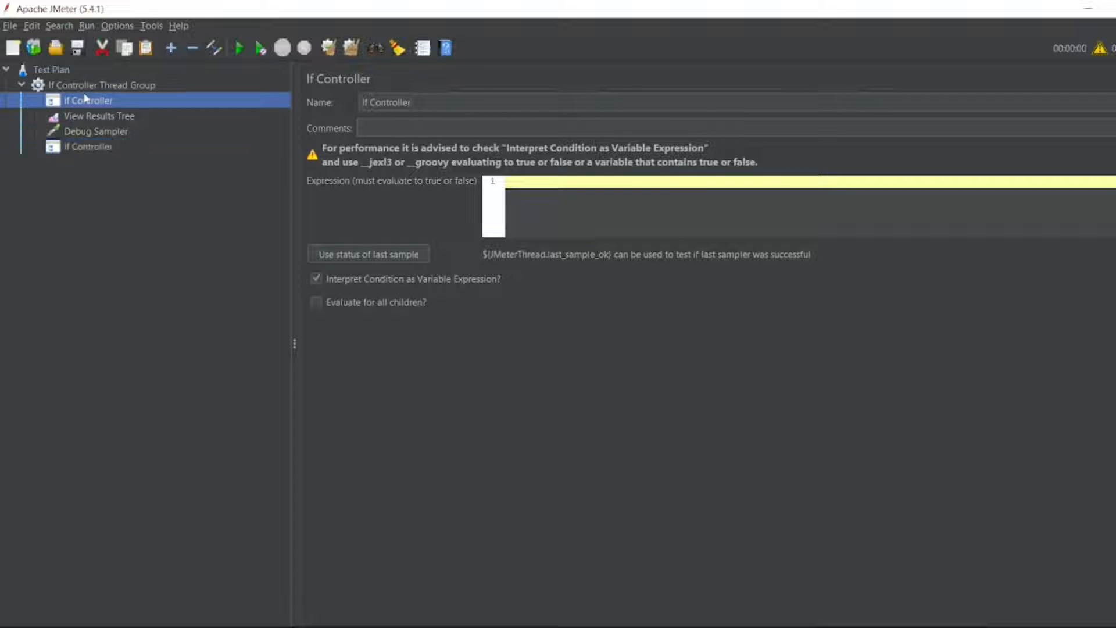
click(102, 85)
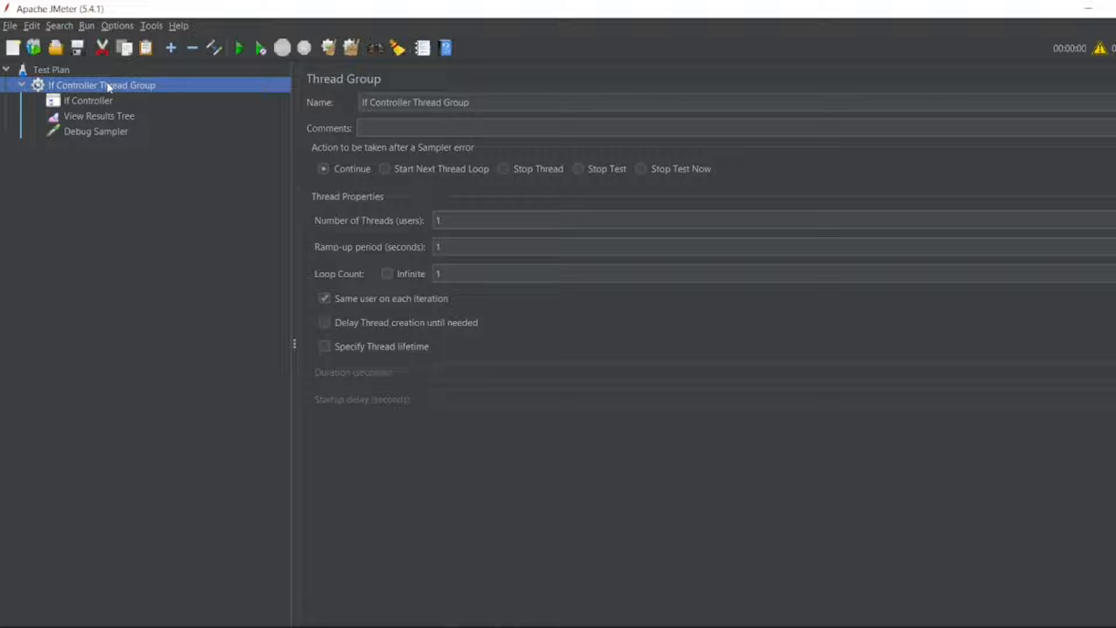
Step: Add a user-defined variable 'name' with value 'true' on the Test Plan
click(50, 68)
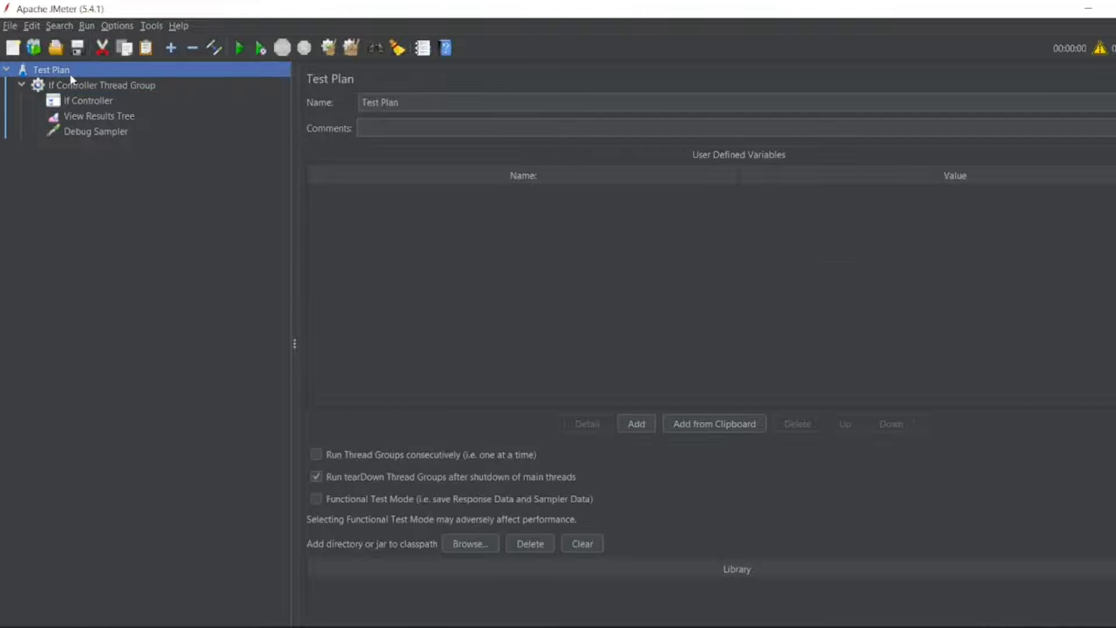
mouse_move(594, 414)
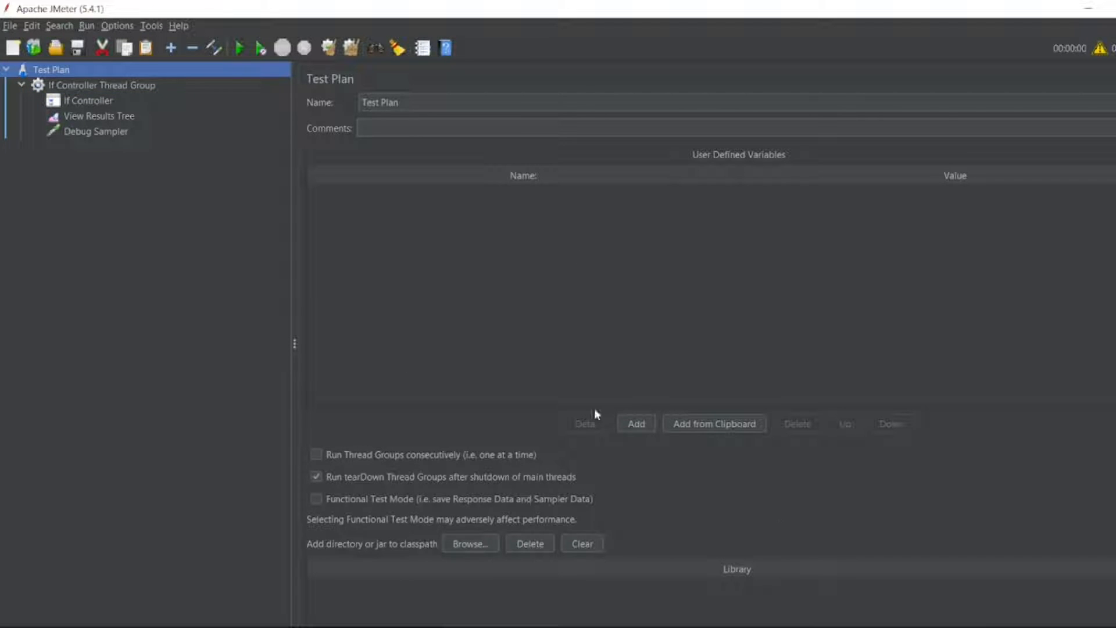
click(635, 424)
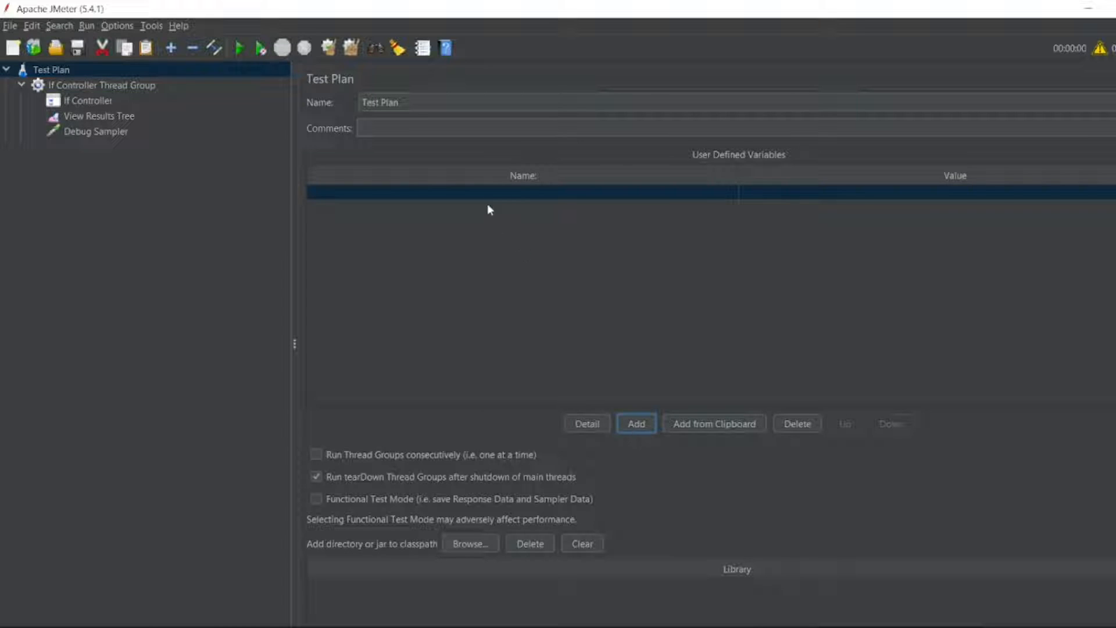
text(name)
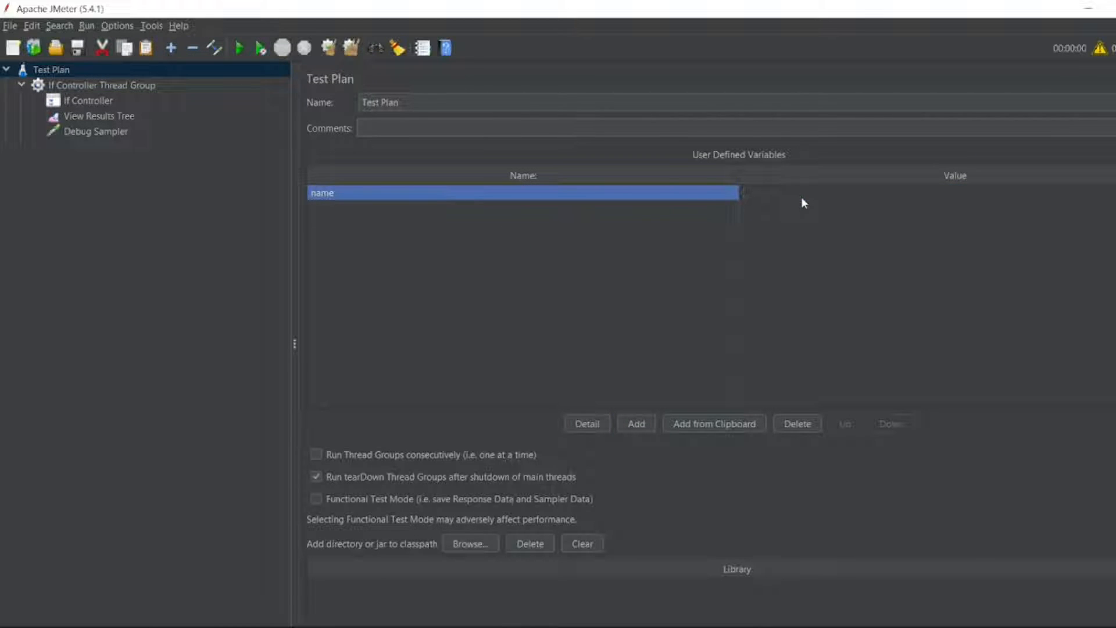
text(true)
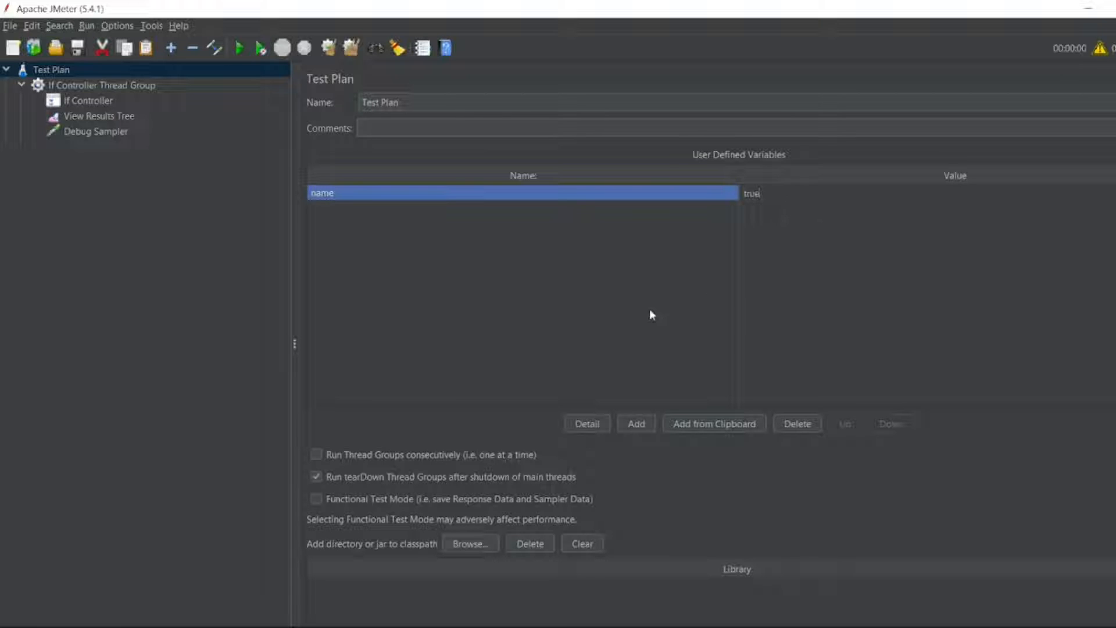
click(88, 100)
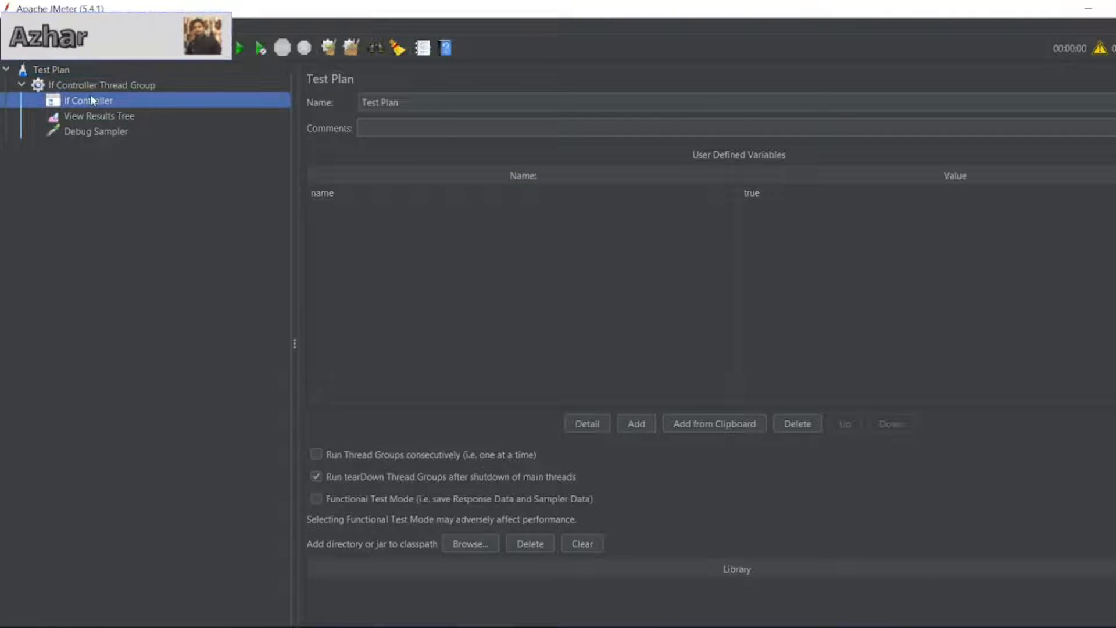
Step: Set the If Controller's condition expression to ${name}
click(87, 100)
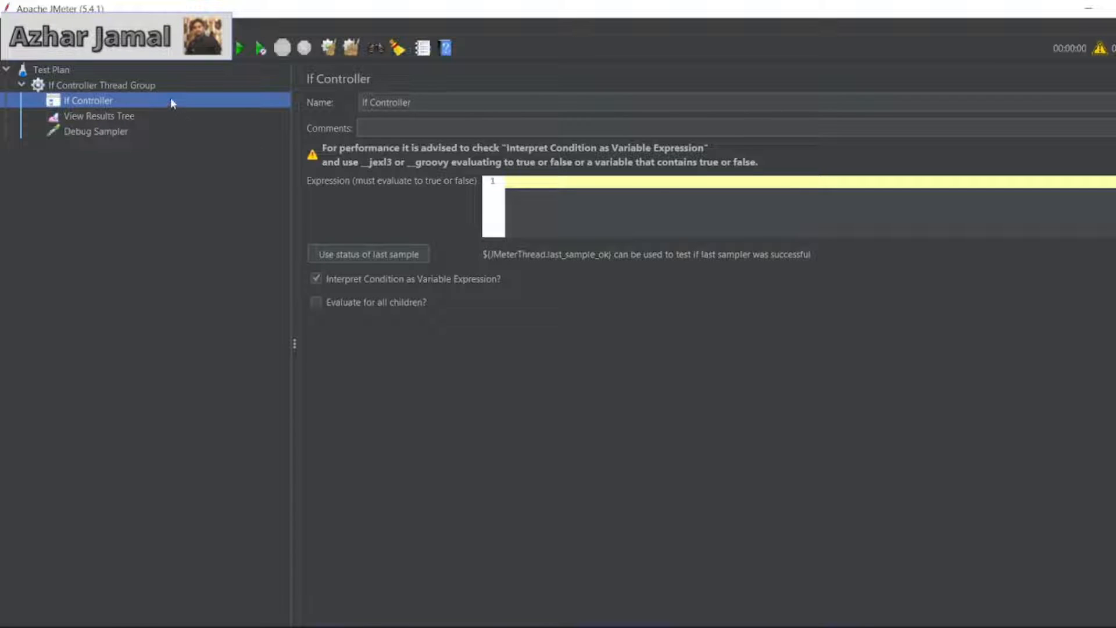
click(520, 181)
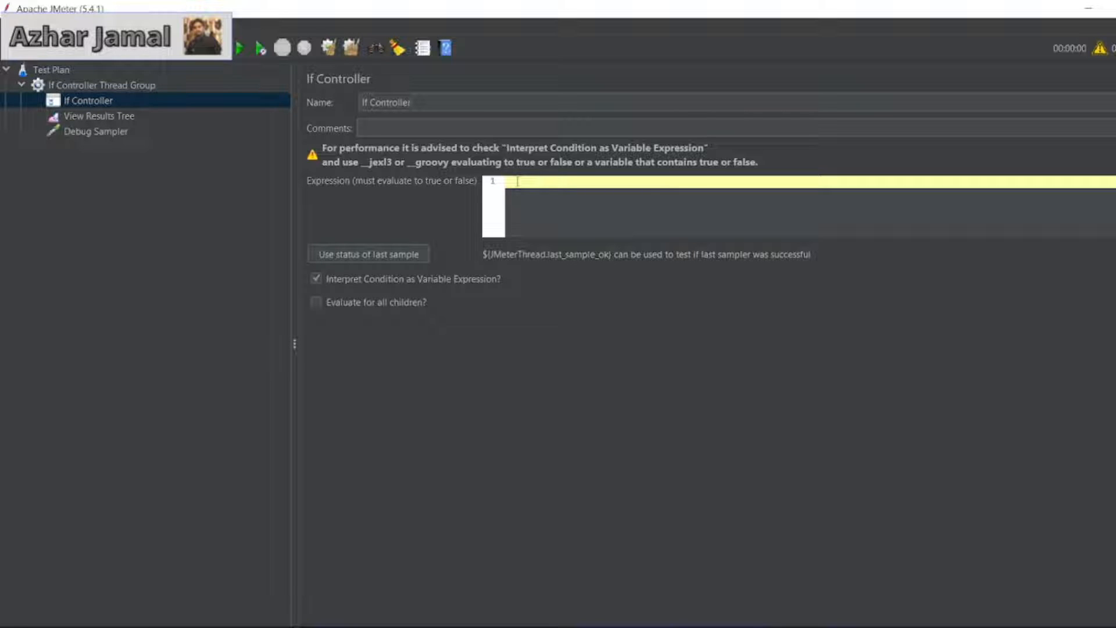
text(${name)
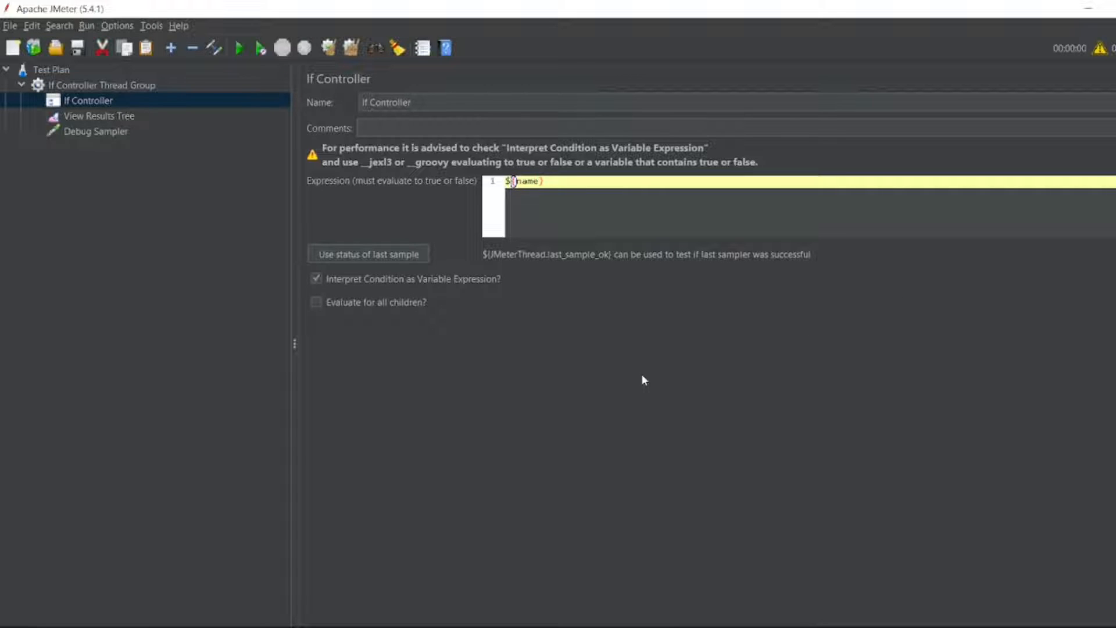
Step: Add a jp@gc Dummy Sampler inside the If Controller named 'jp@gc - Dummy Sampler - Inside Controller'
right_click(89, 100)
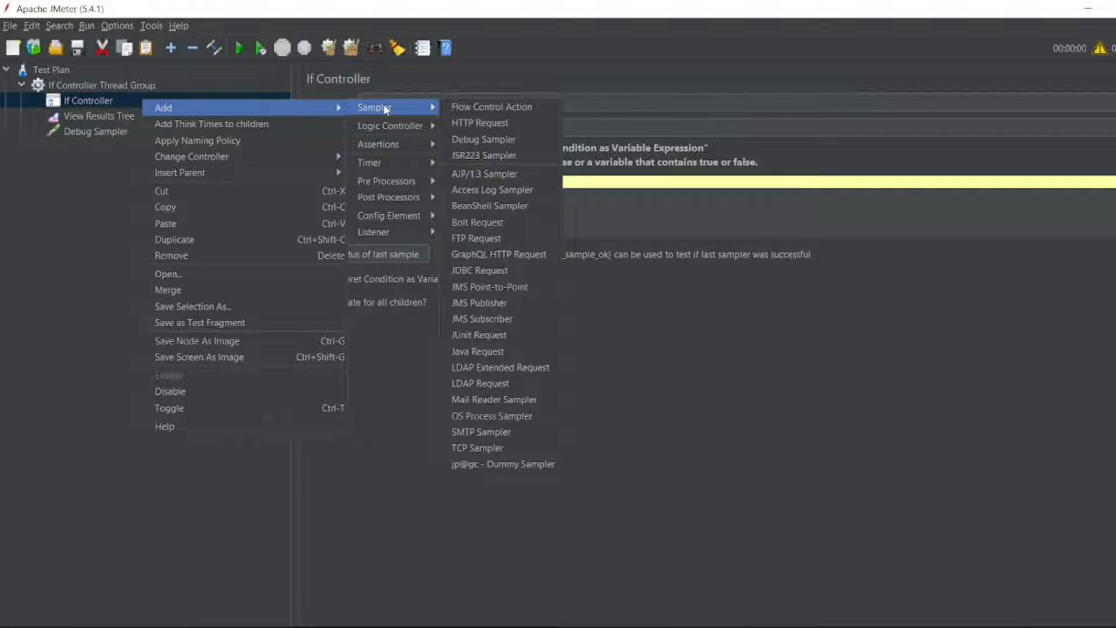
click(502, 464)
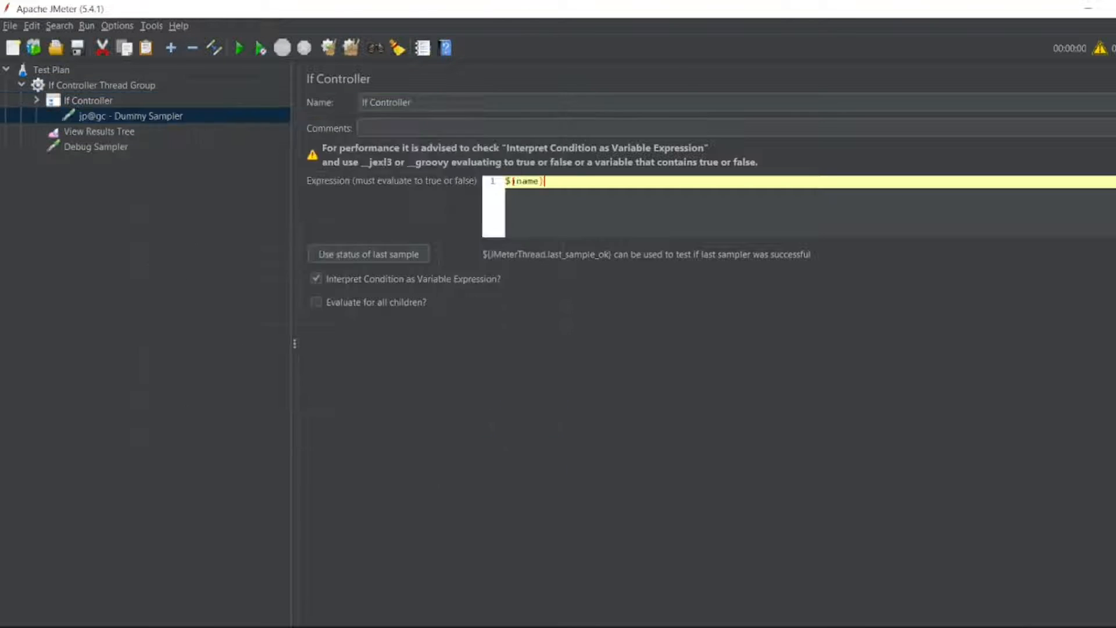
click(135, 115)
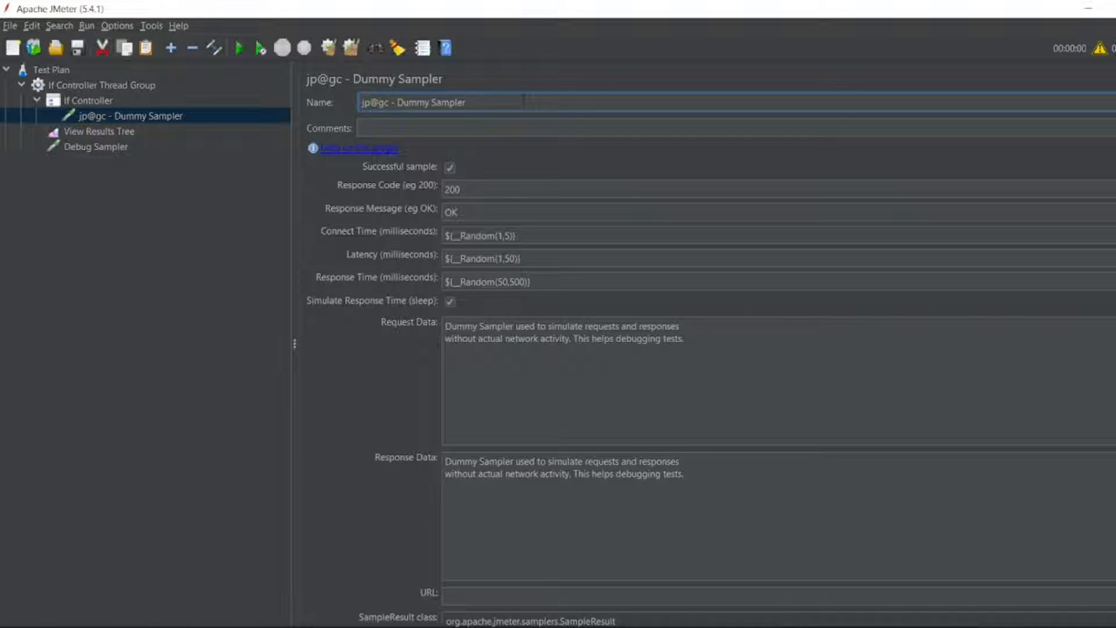
text(- IN)
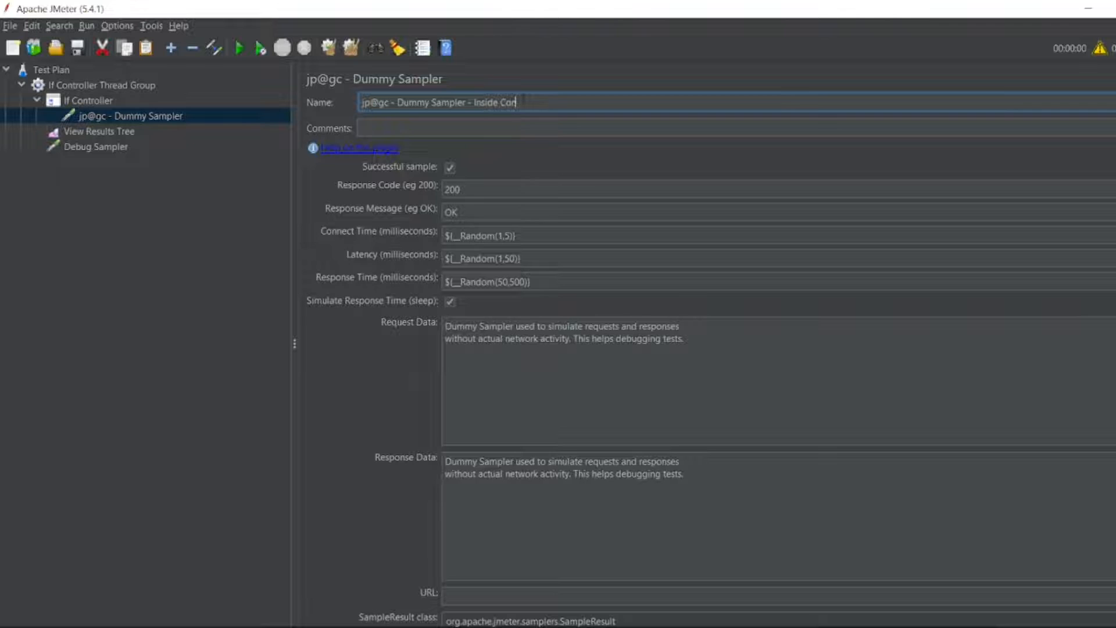
text(troller)
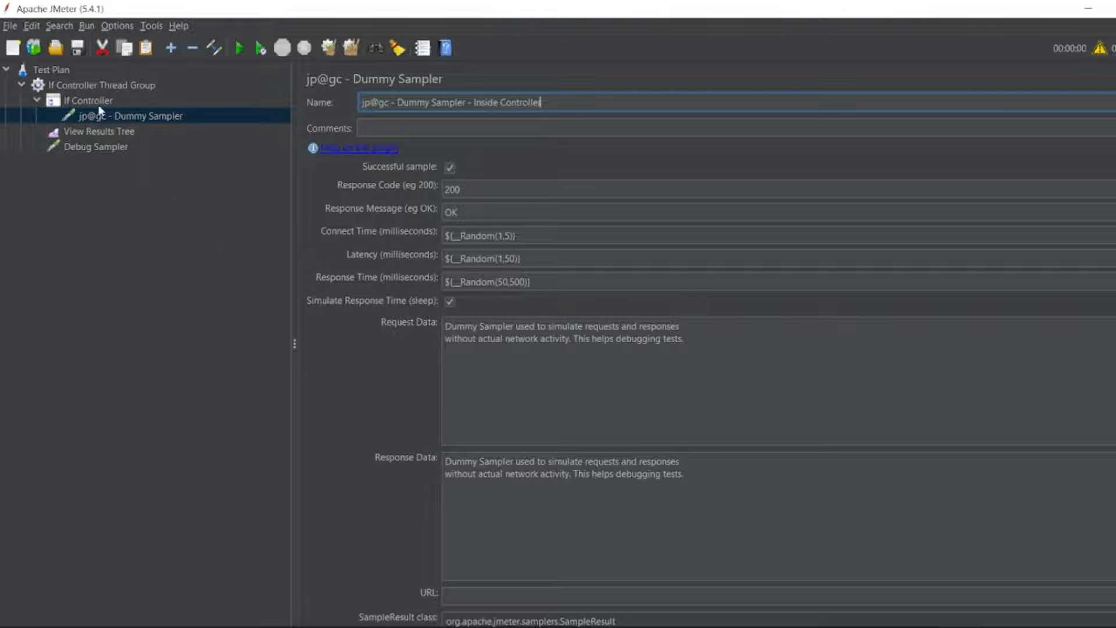
click(88, 100)
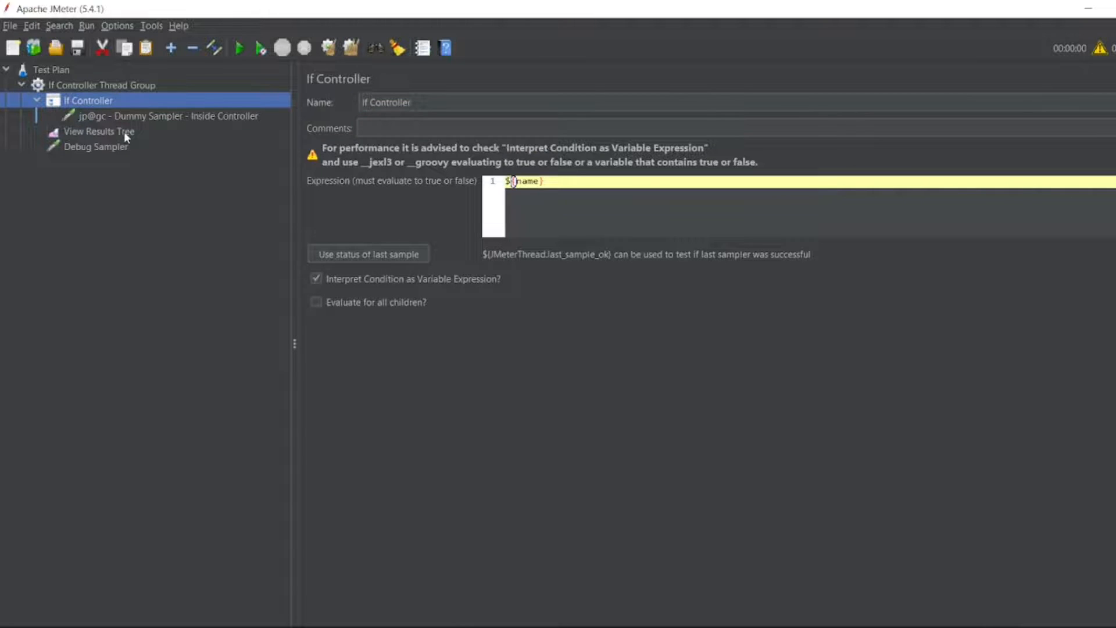
Step: Run the plan without saving and inspect the dummy sampler's successful result
click(95, 146)
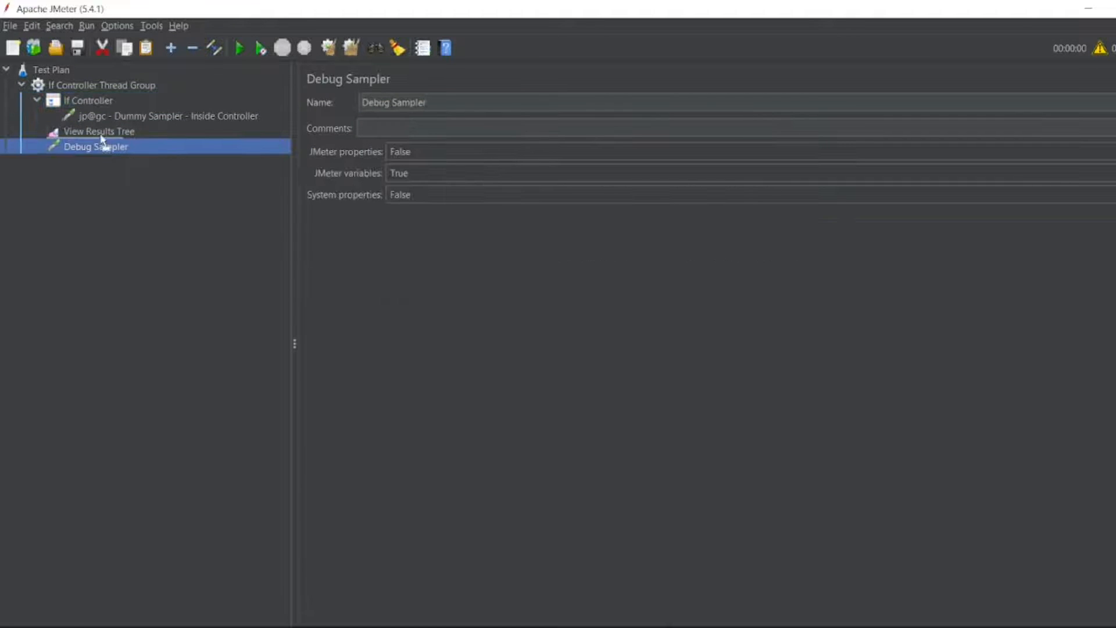
click(99, 147)
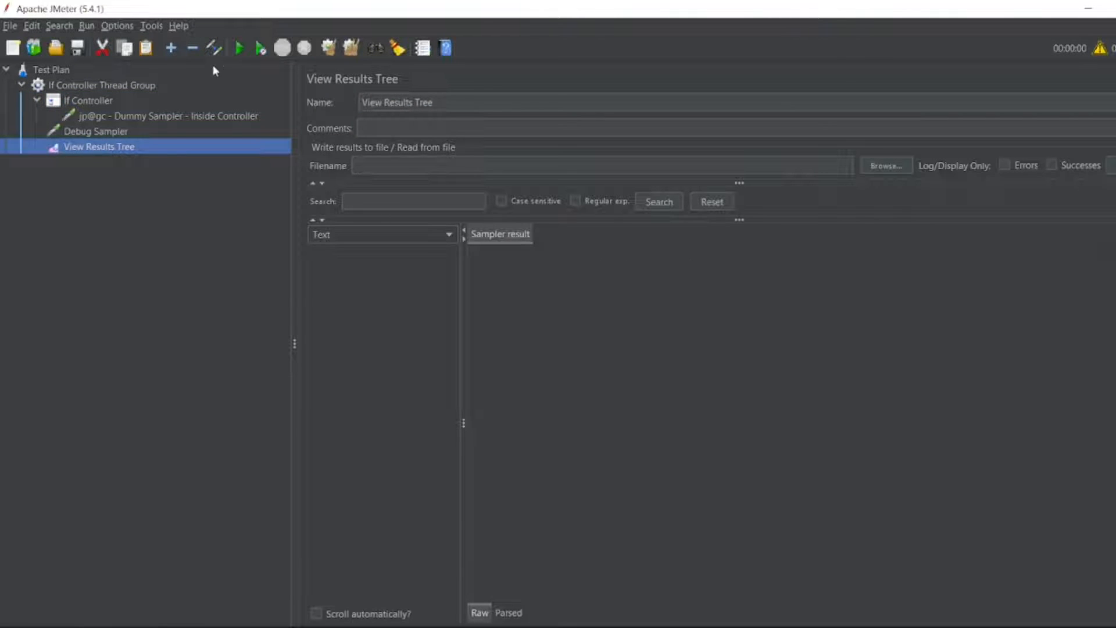
click(240, 48)
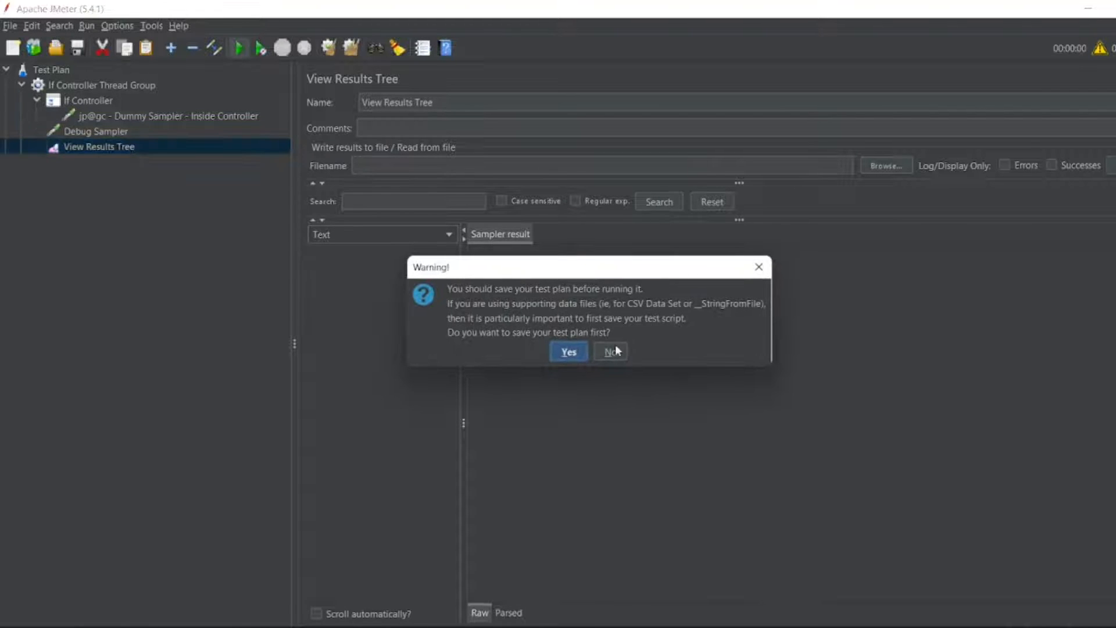
click(609, 351)
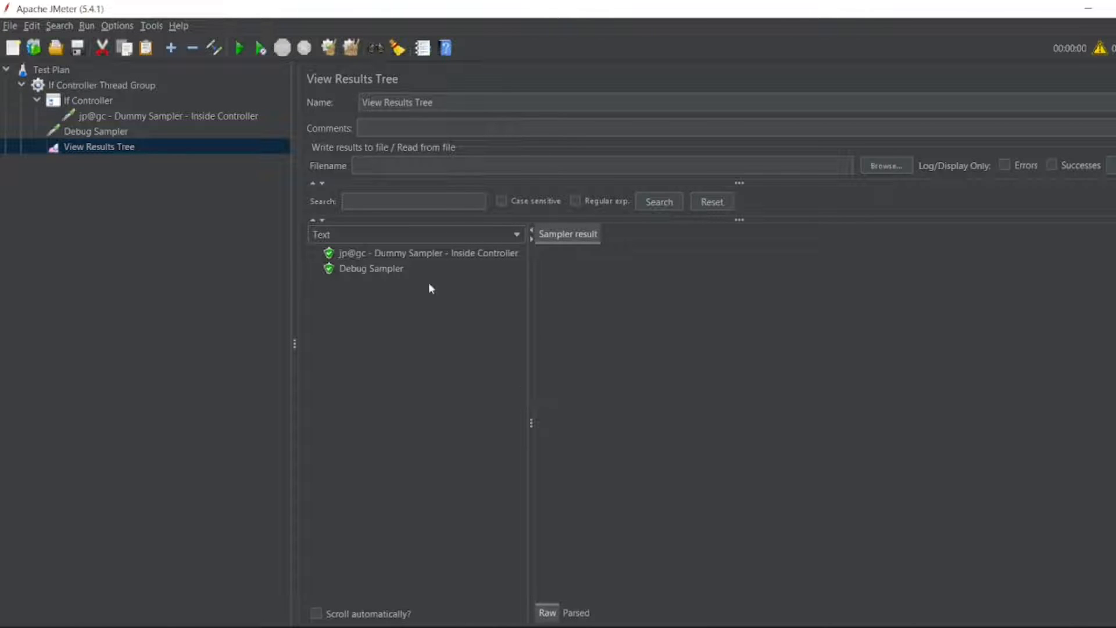
click(427, 252)
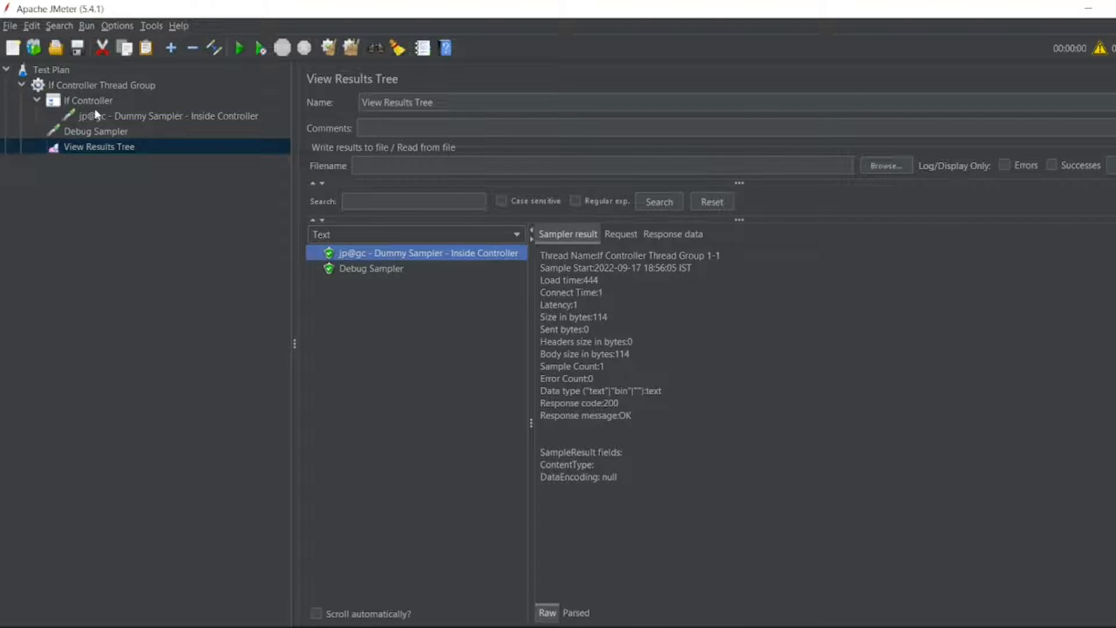
Step: Review the inside-controller sampler, the ${name} condition, and the Test Plan's user-defined variables
click(171, 115)
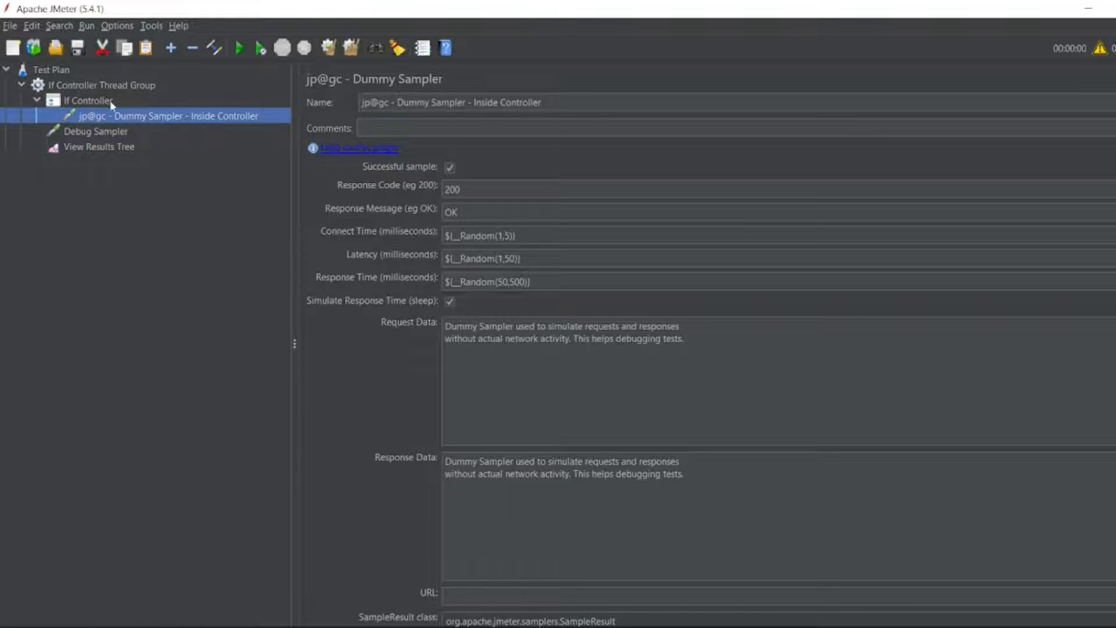
click(88, 100)
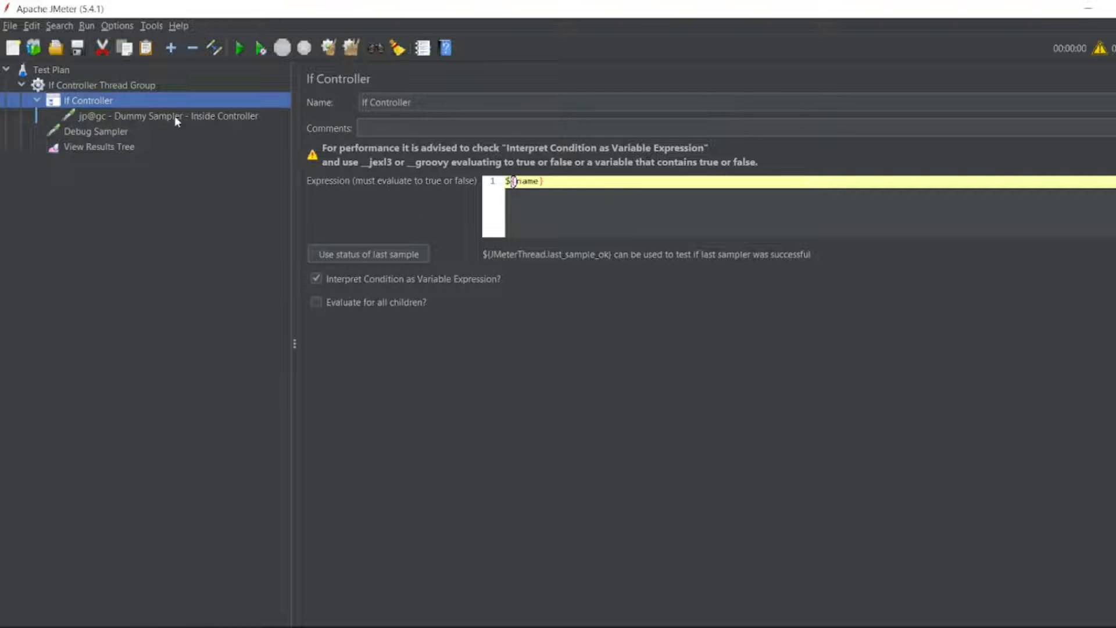
click(50, 68)
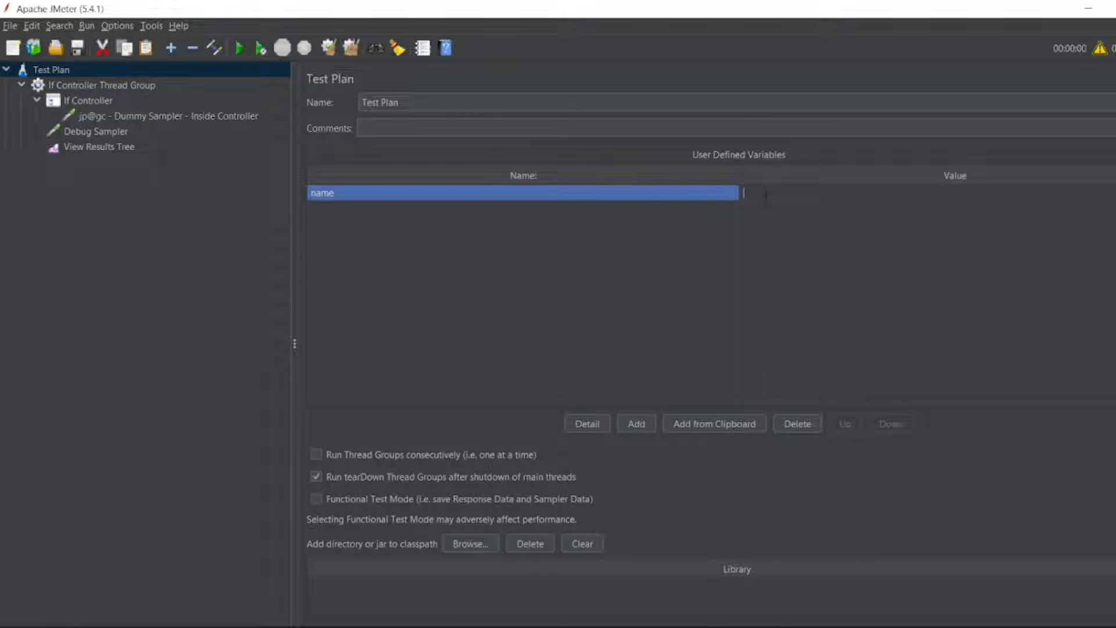
Step: Run the plan with name set to false so only the Debug Sampler executes
text(false)
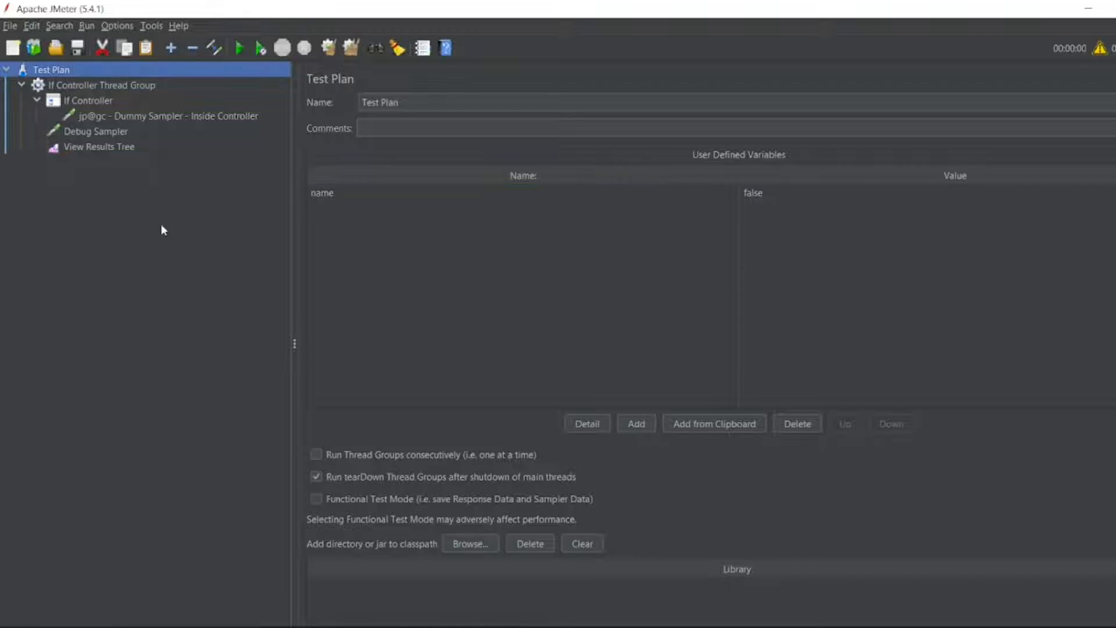
click(98, 146)
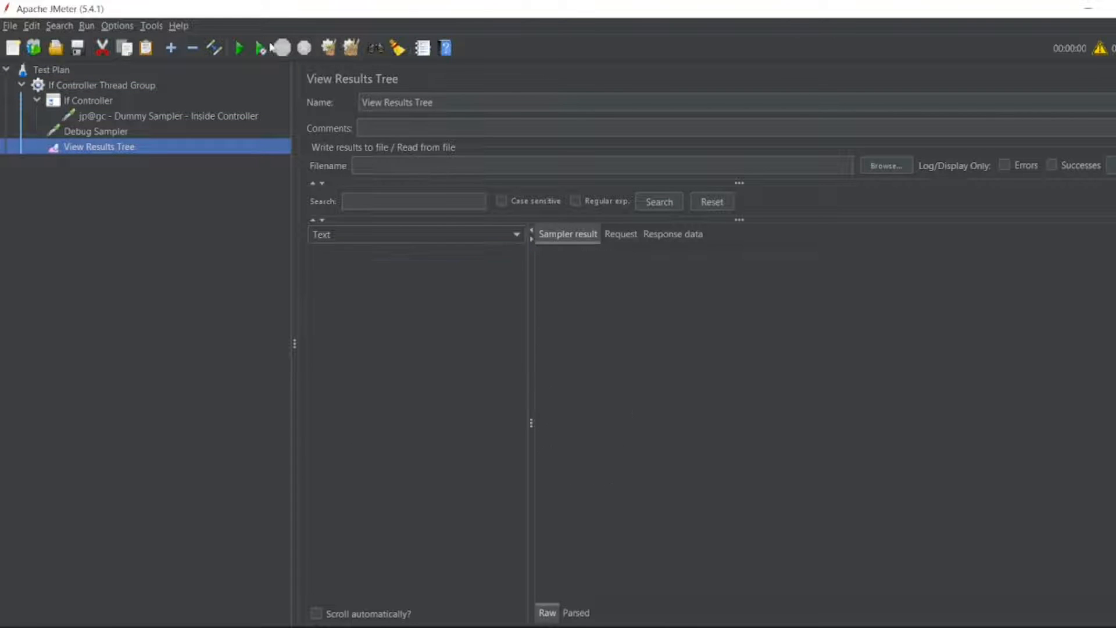
click(239, 48)
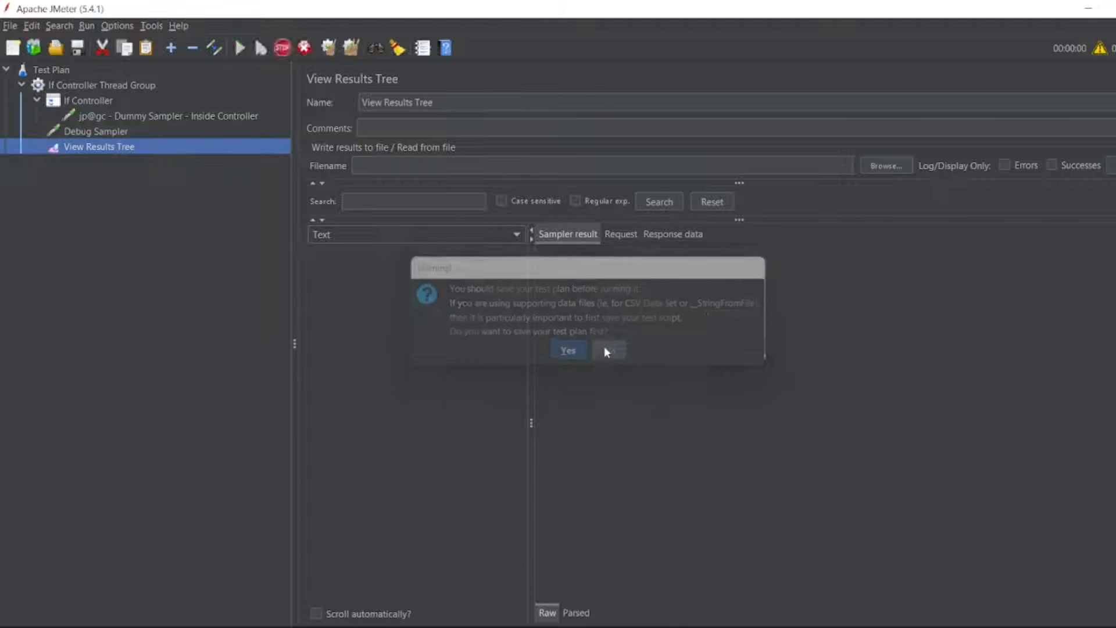
click(607, 350)
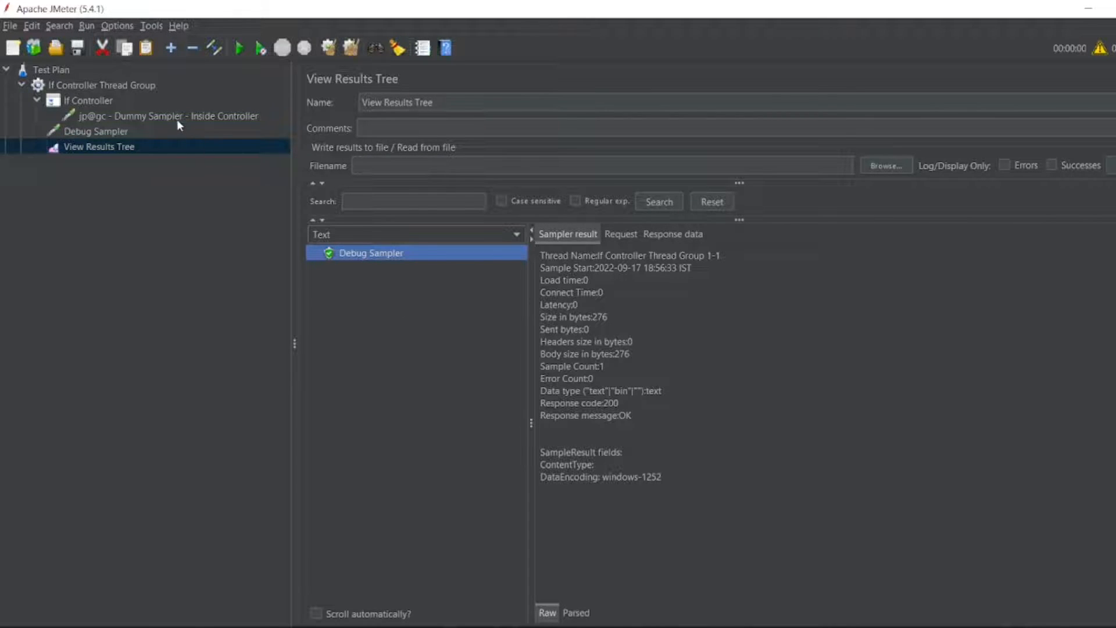
click(164, 116)
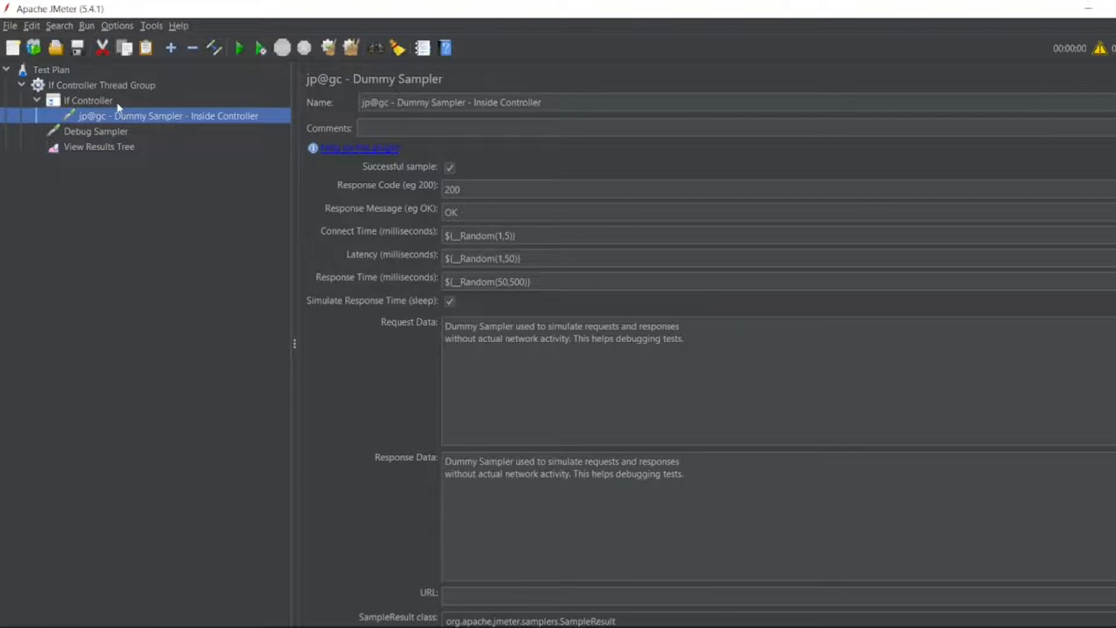
Step: Set the name variable back to true on the Test Plan
click(50, 68)
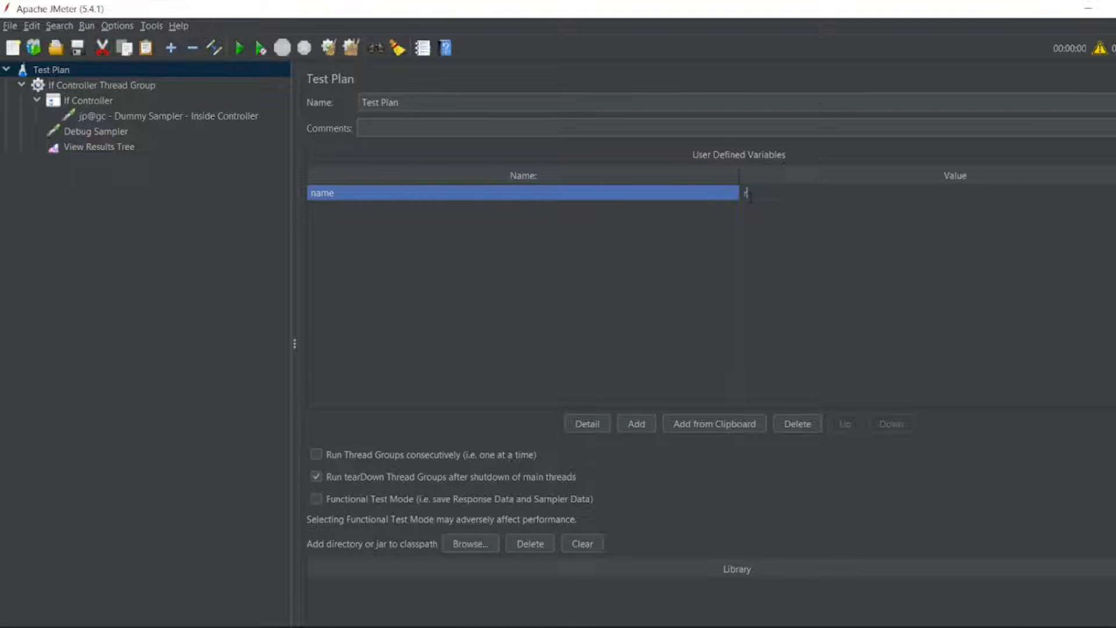
text(true)
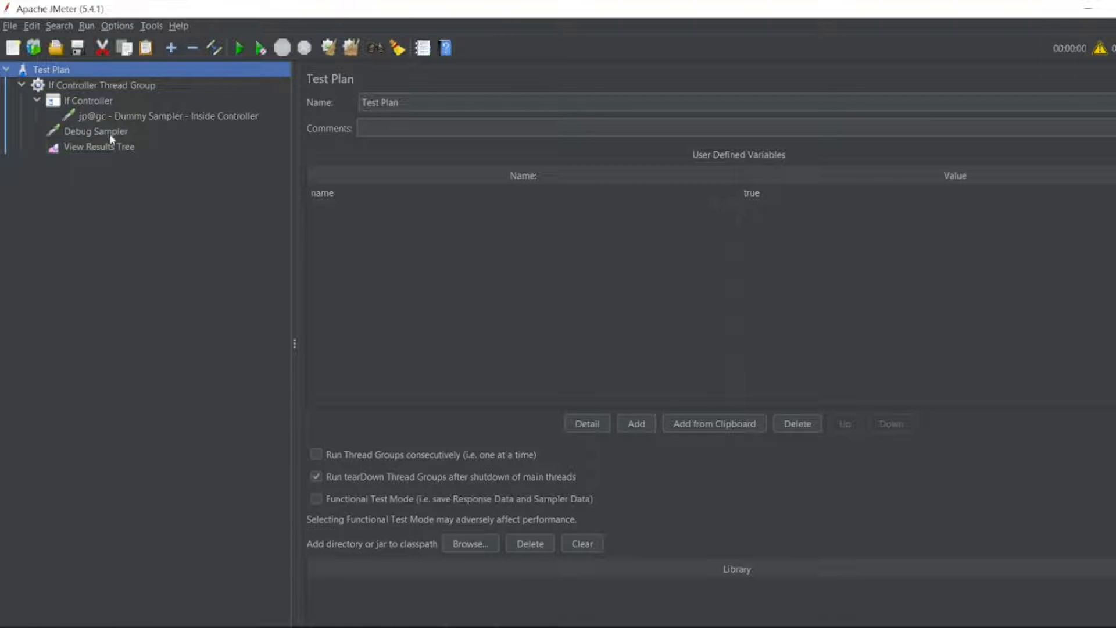
right_click(103, 85)
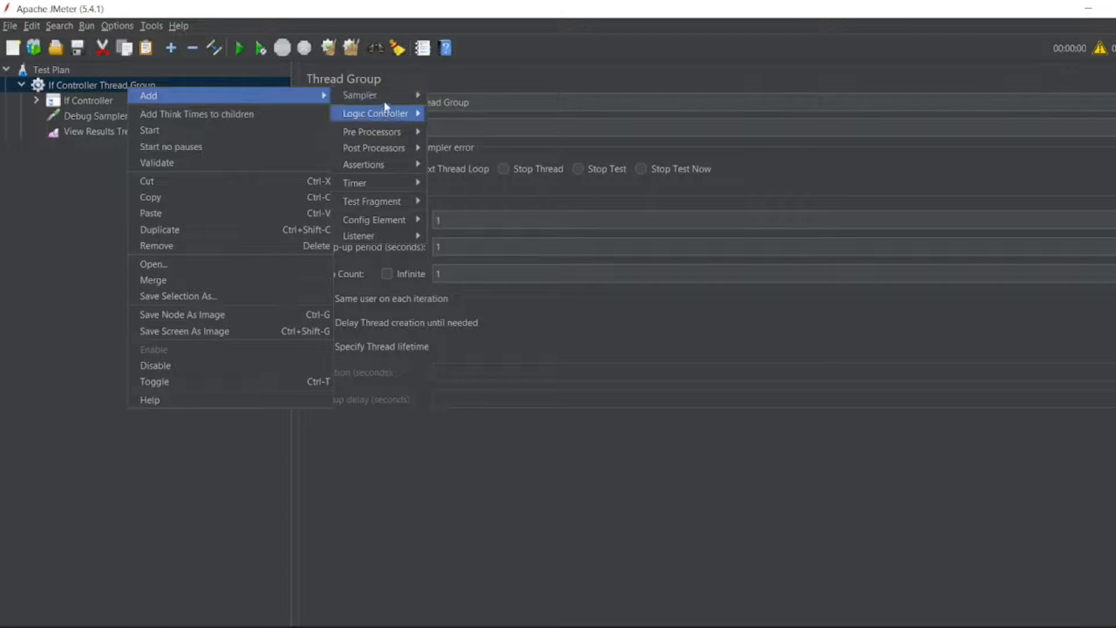
click(359, 94)
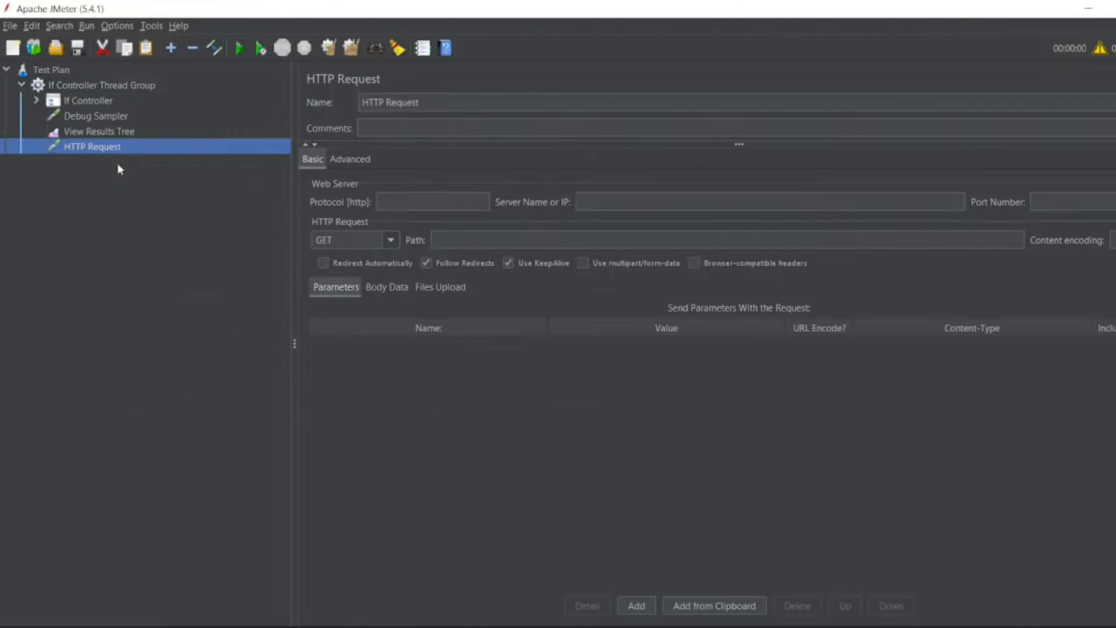
mouse_move(107, 101)
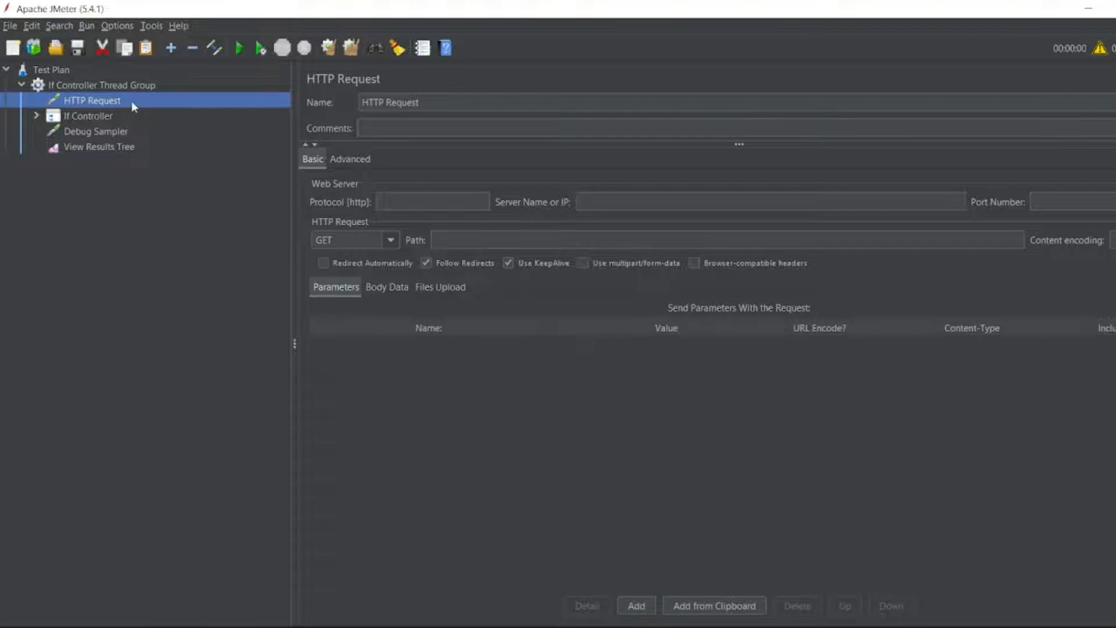
click(431, 201)
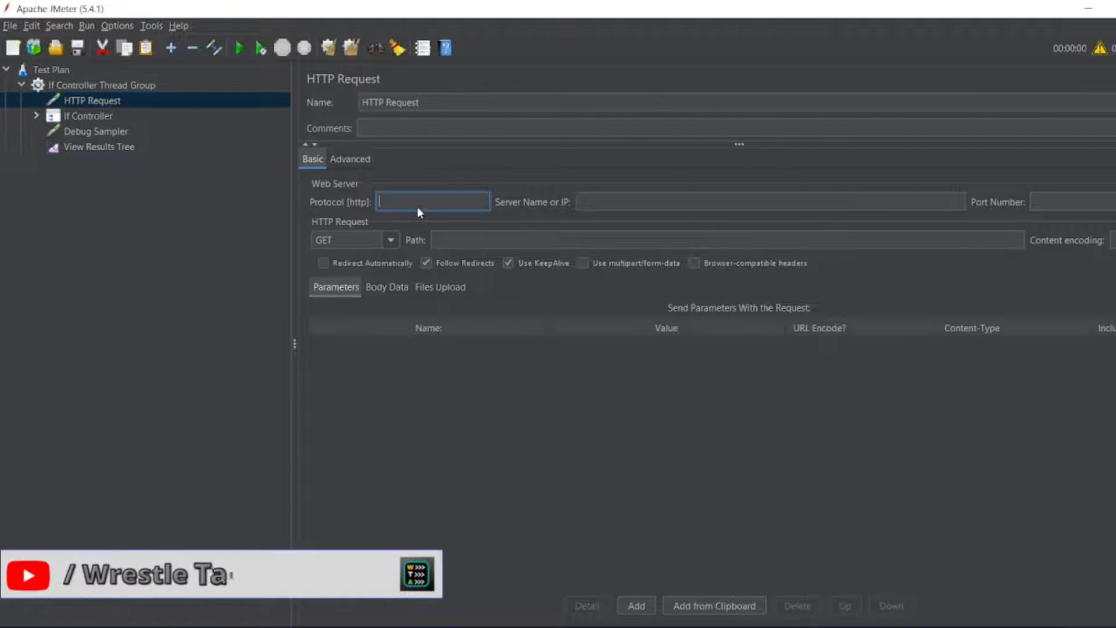
click(769, 201)
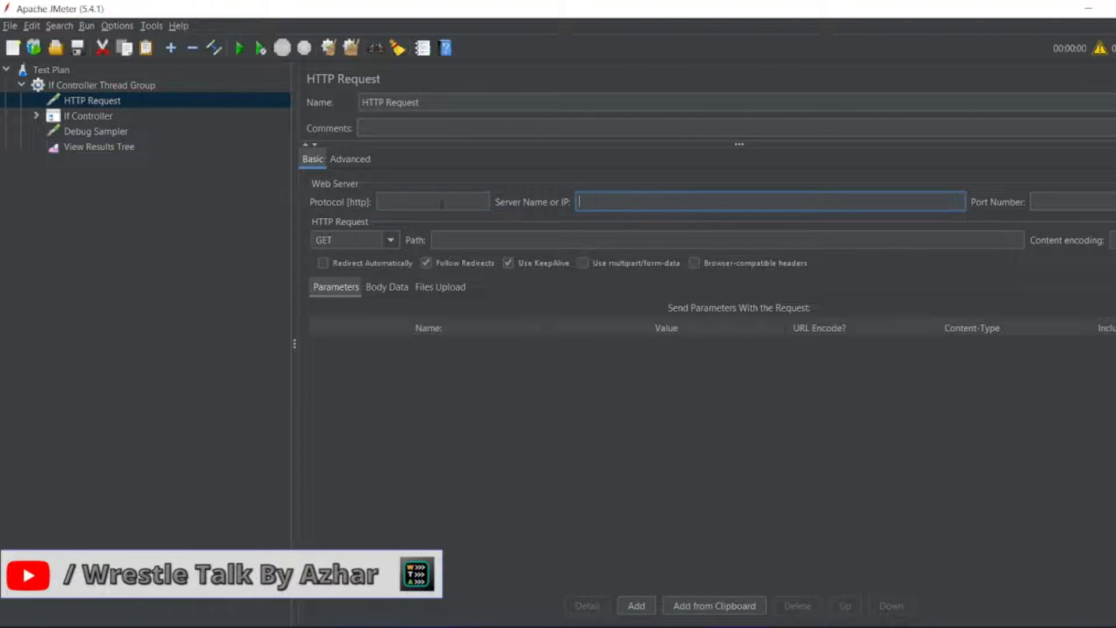
text(https)
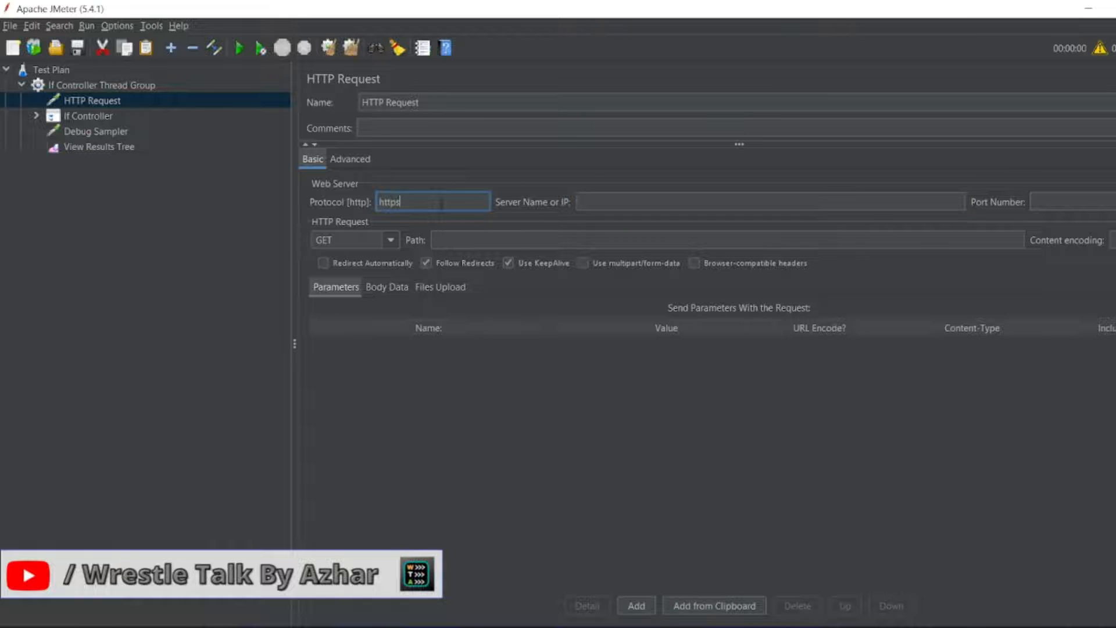
text(www)
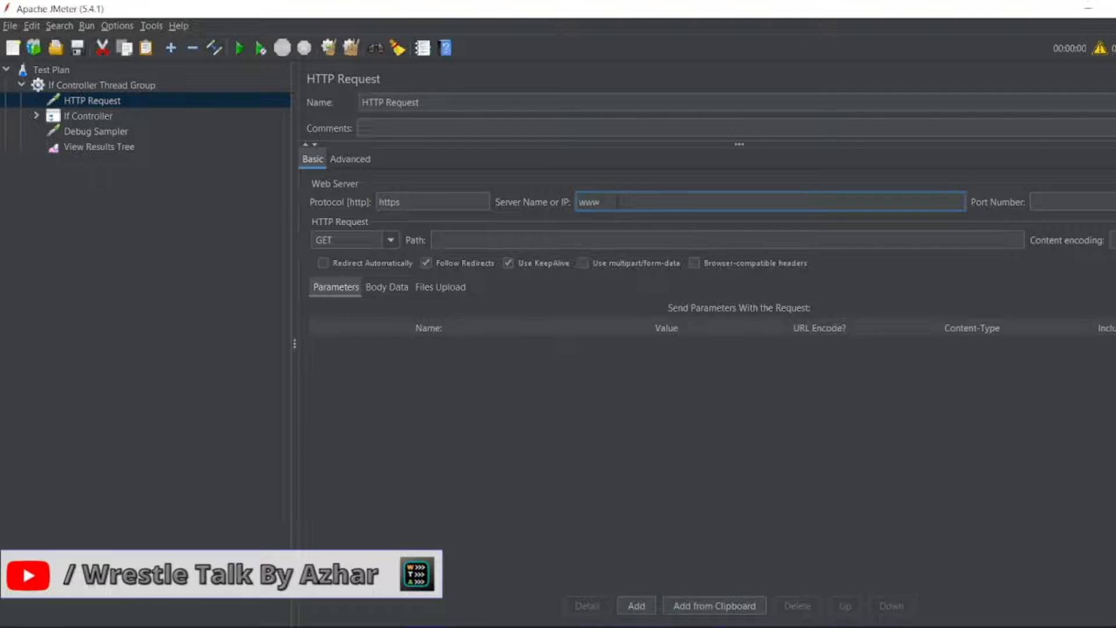
text(google.com)
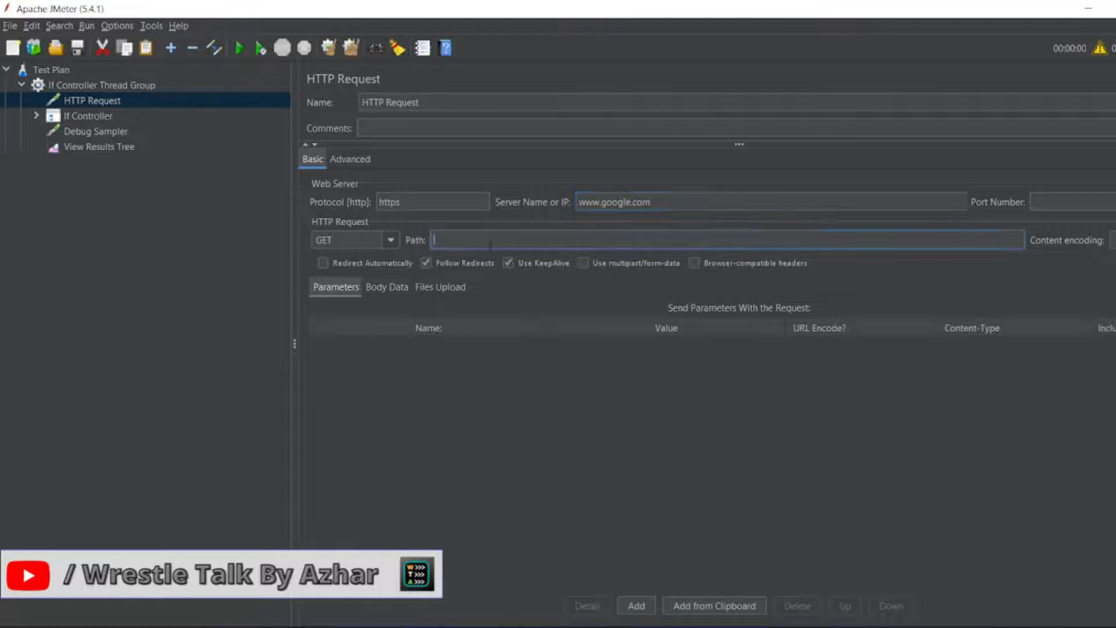
text(/)
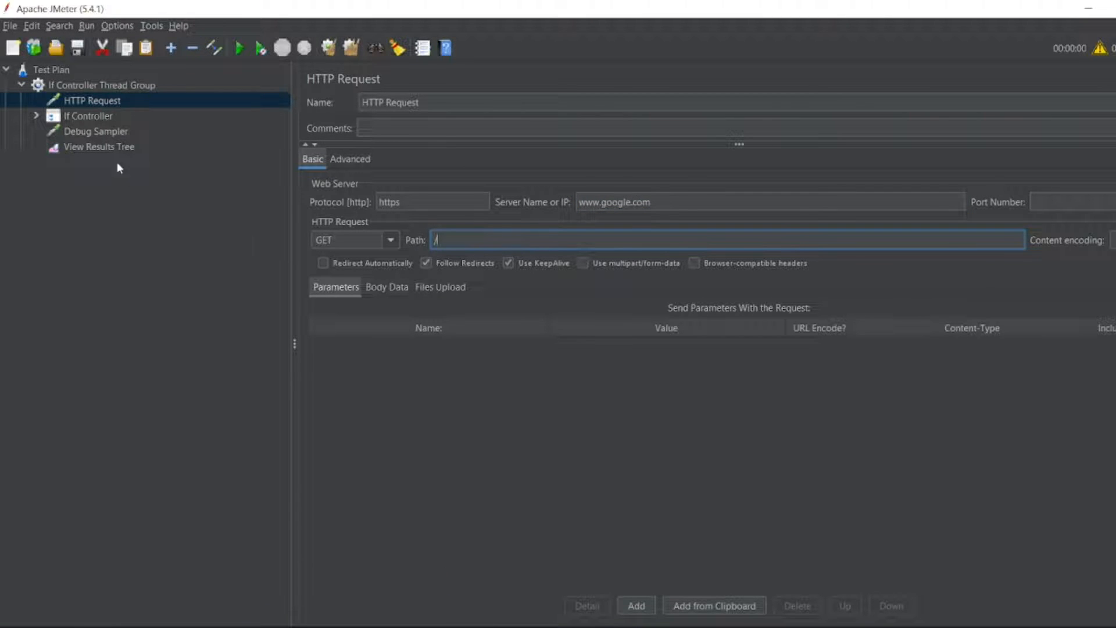
click(99, 147)
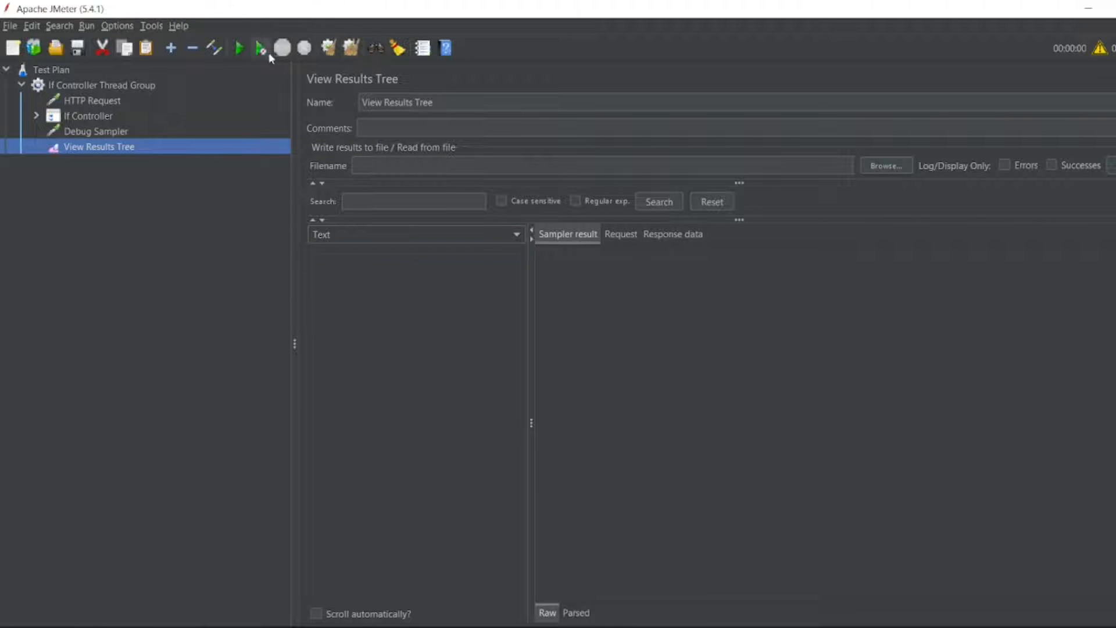
Step: Run the plan without saving and check the HTTP Request result's Latency value
click(238, 48)
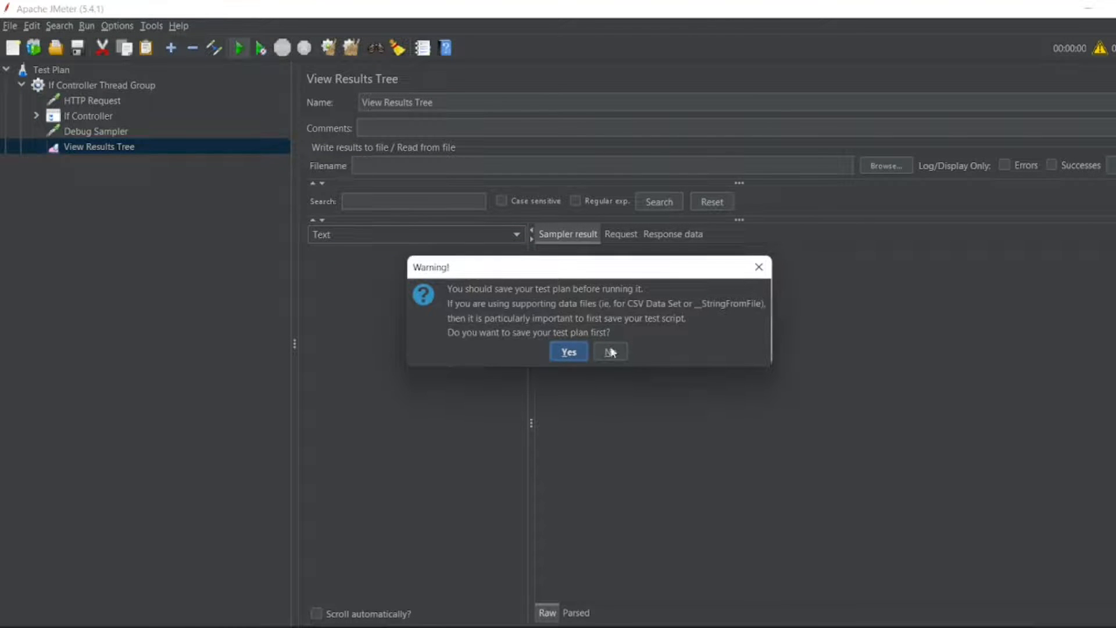
click(611, 351)
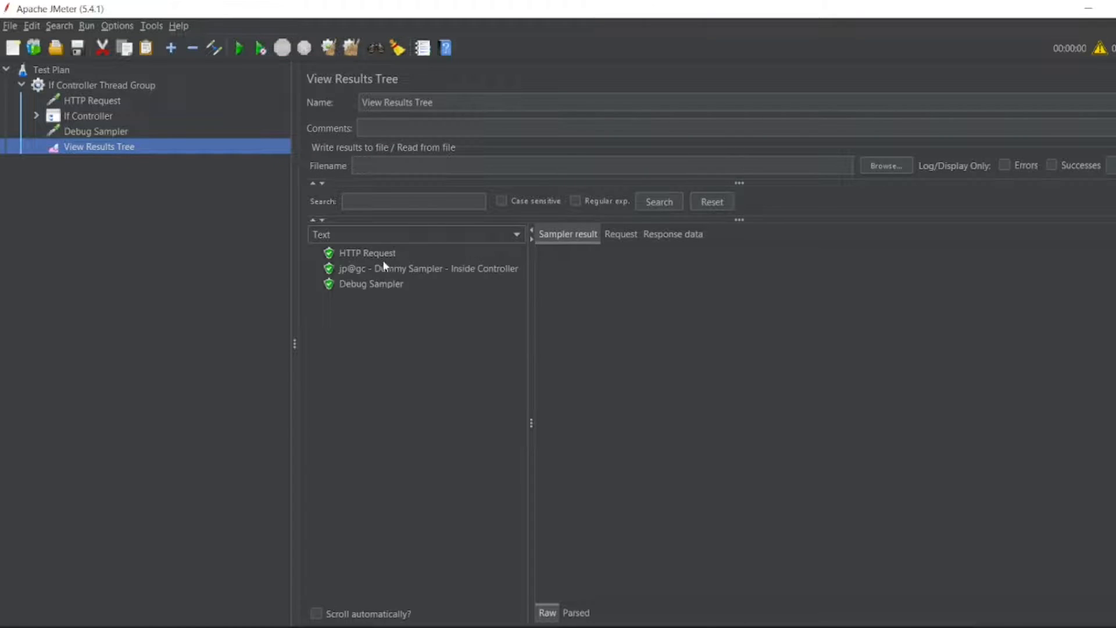
click(366, 253)
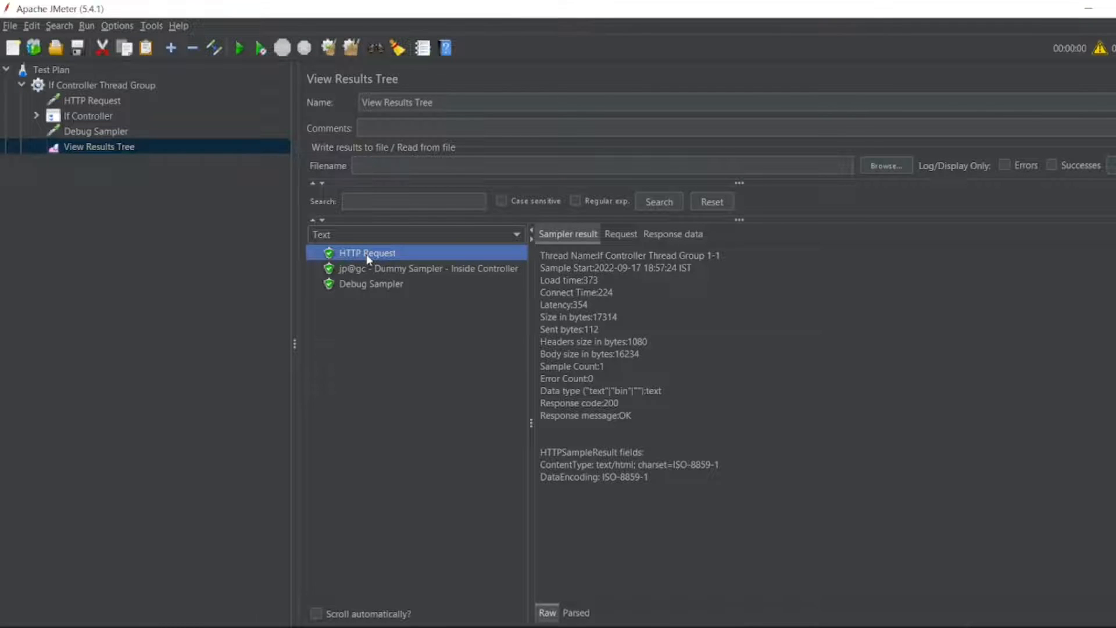
mouse_move(683, 290)
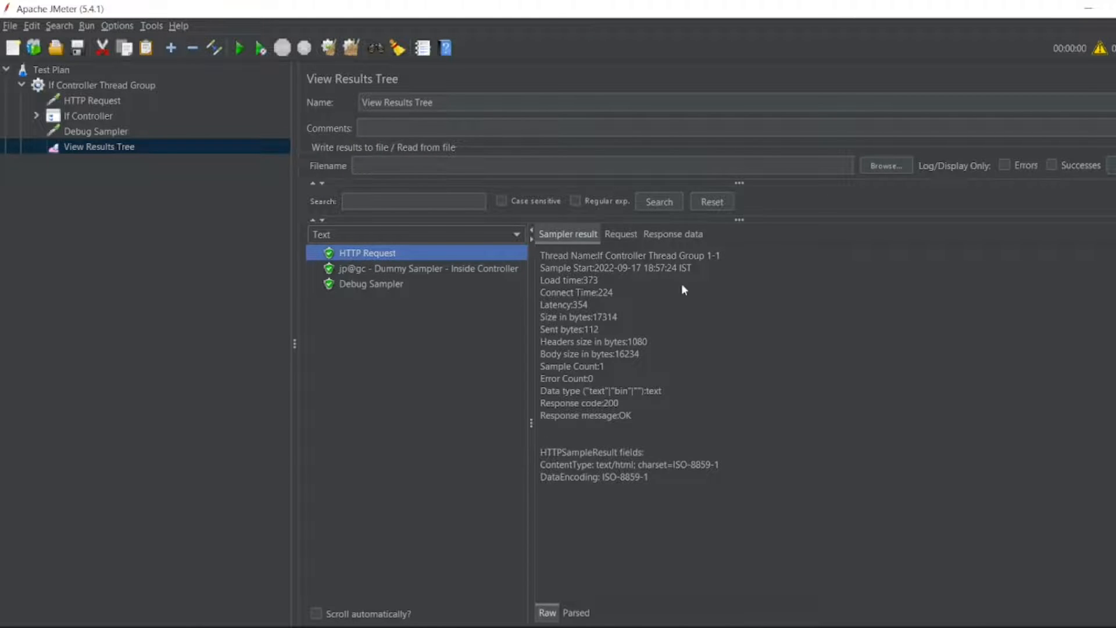
double_click(556, 305)
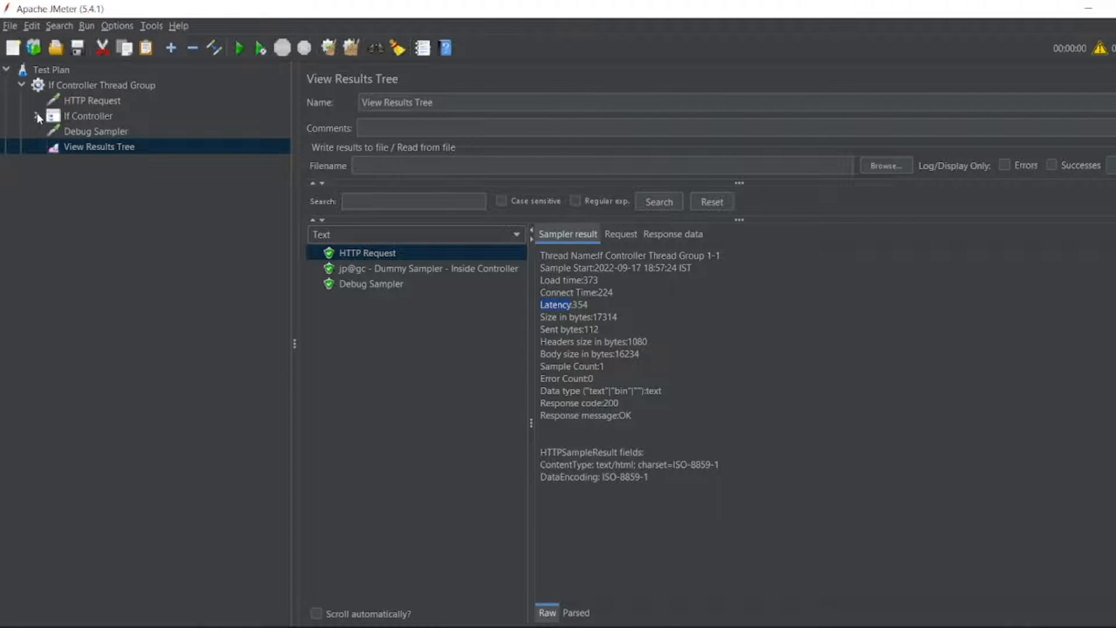
Step: Review the inside-controller sampler result and the HTTP Request settings, returning to the results
click(166, 132)
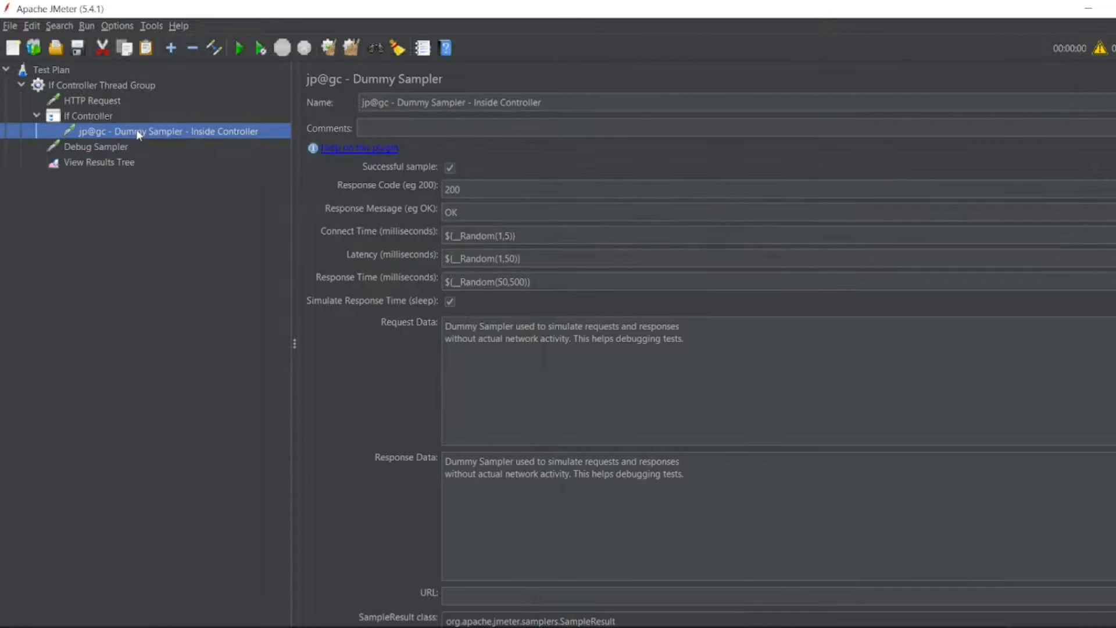
click(91, 100)
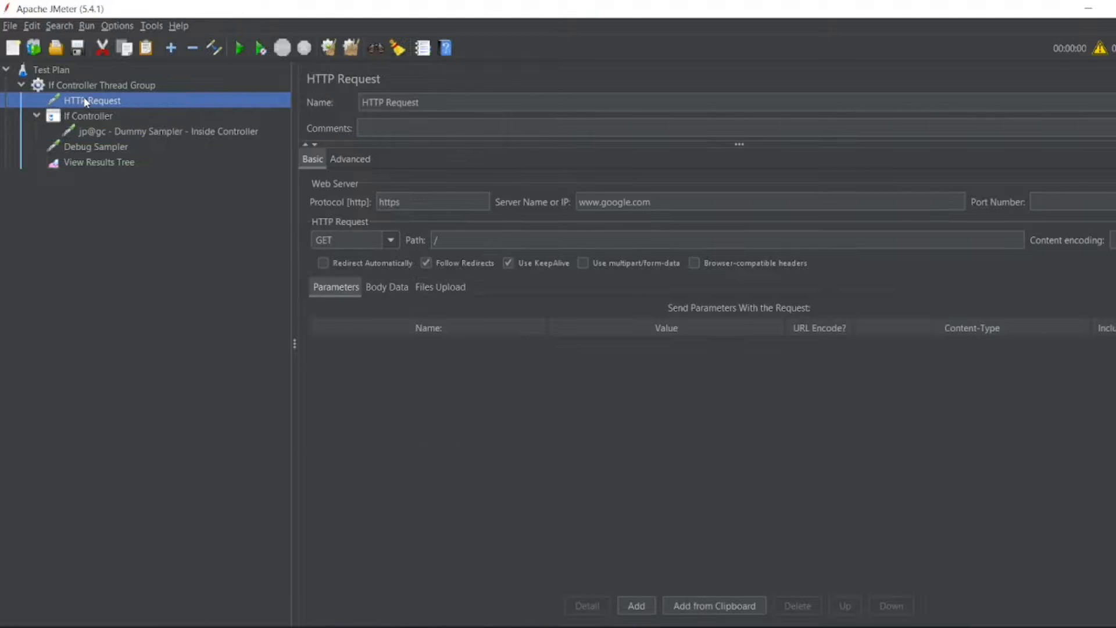
click(99, 163)
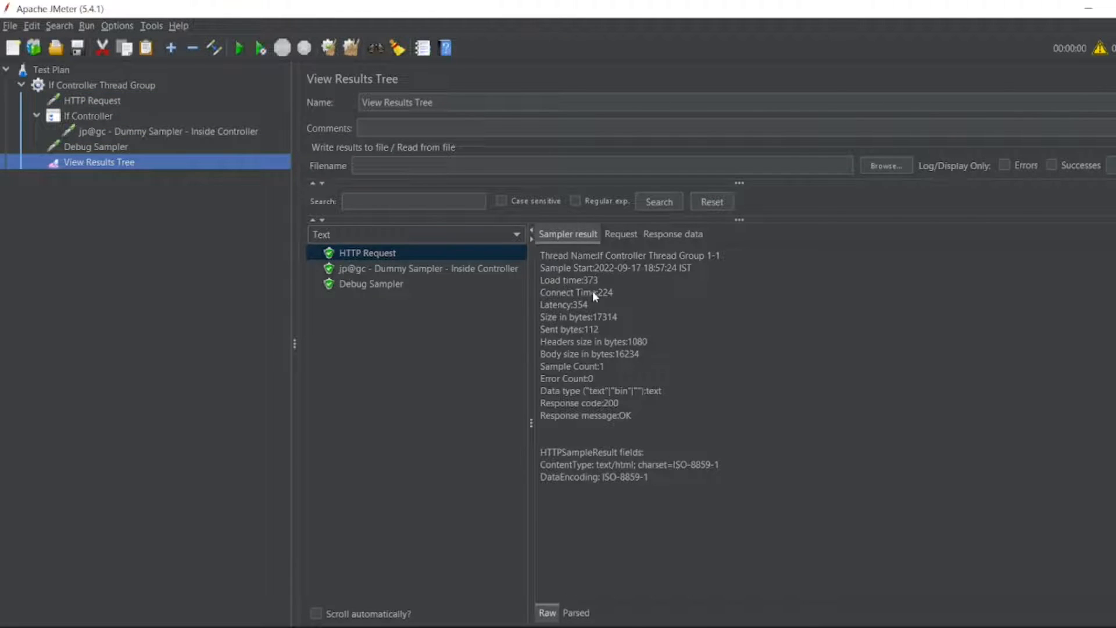
mouse_move(600, 301)
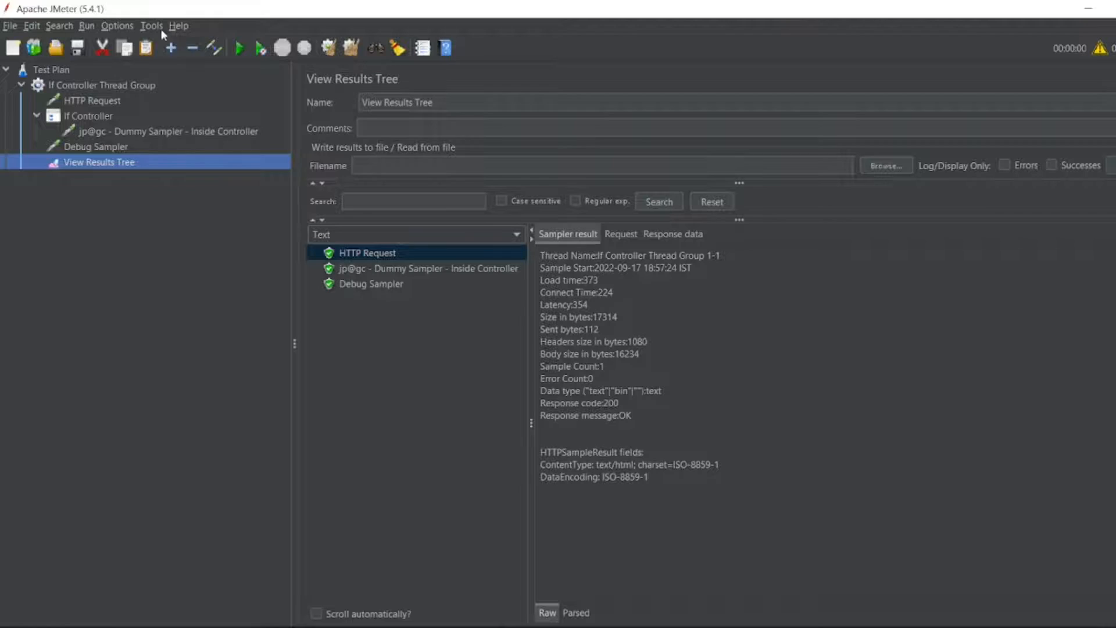
Step: In Function Helper choose groovy with expression prev.getLatency().toInteger()
click(151, 26)
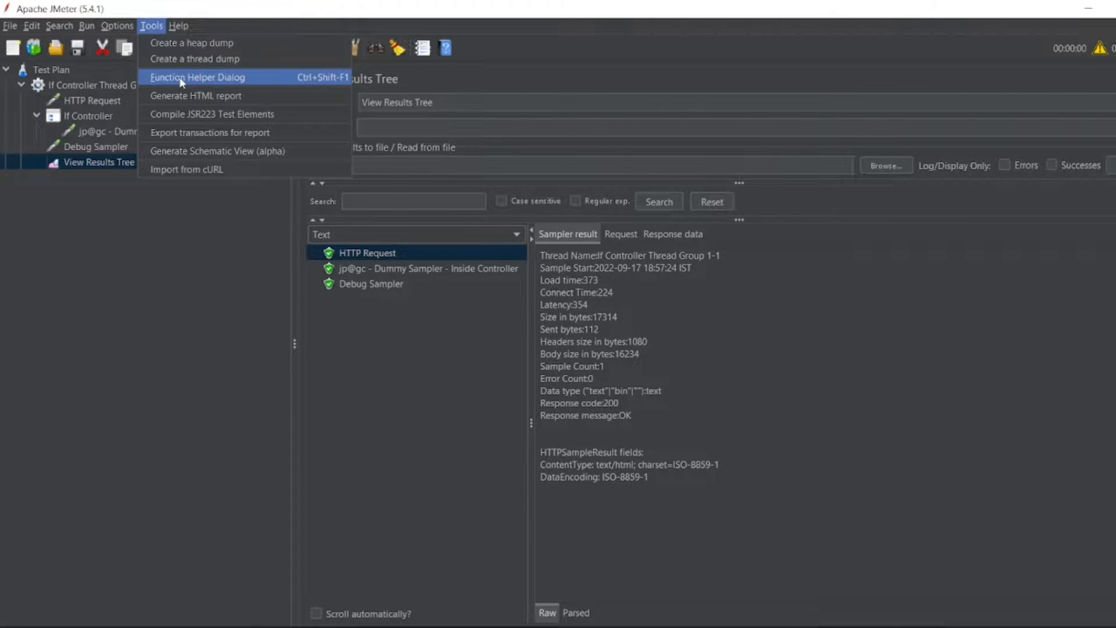
click(197, 77)
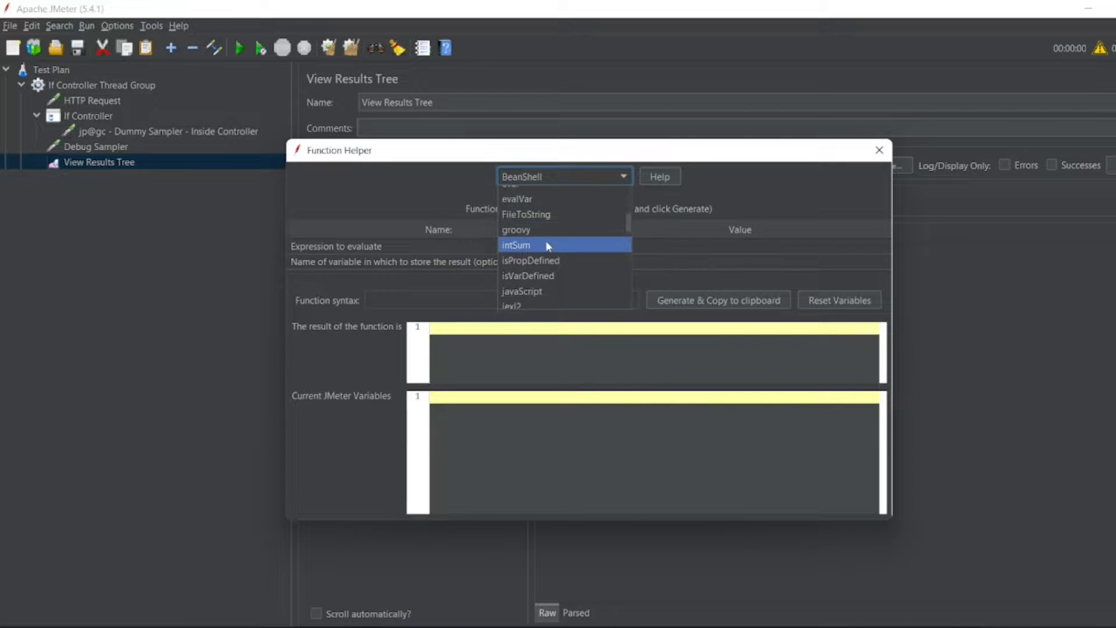
click(515, 229)
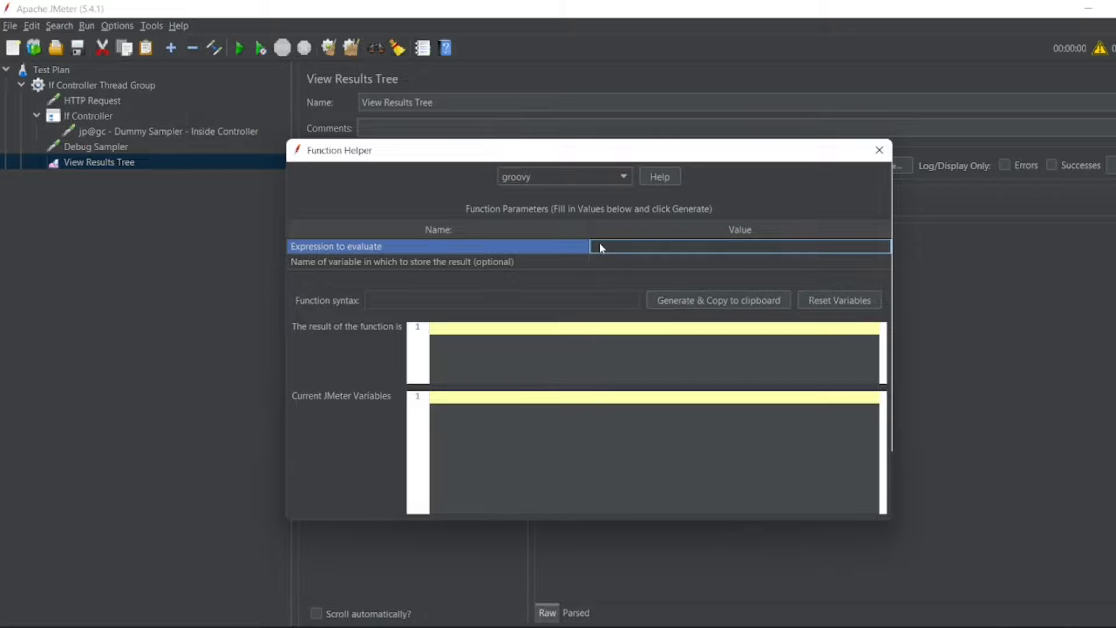
text(prev)
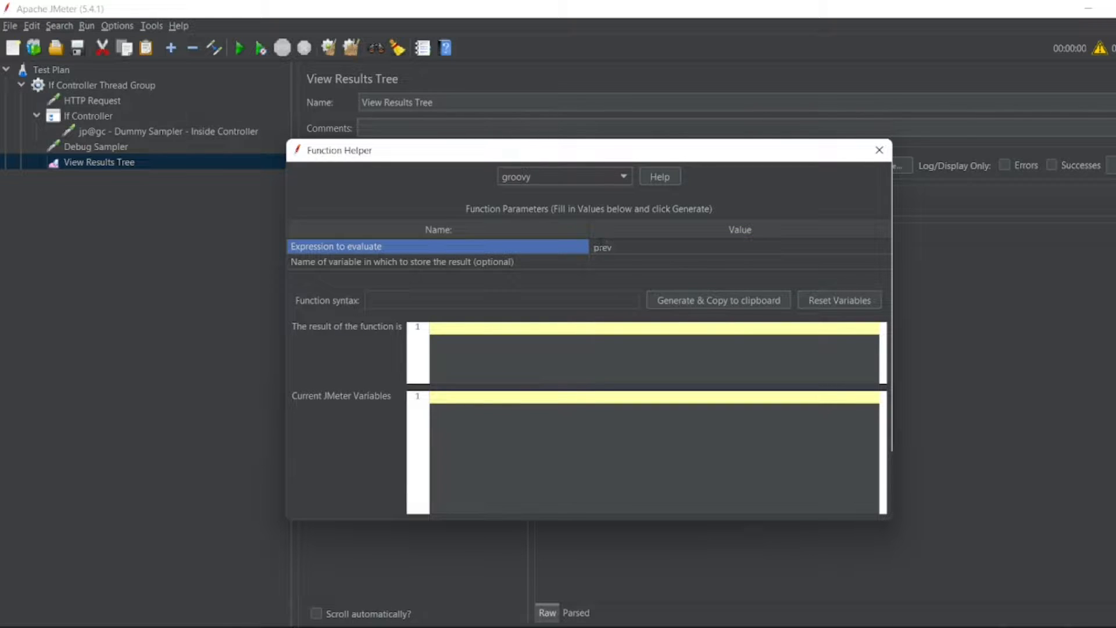
text(.getLatency()
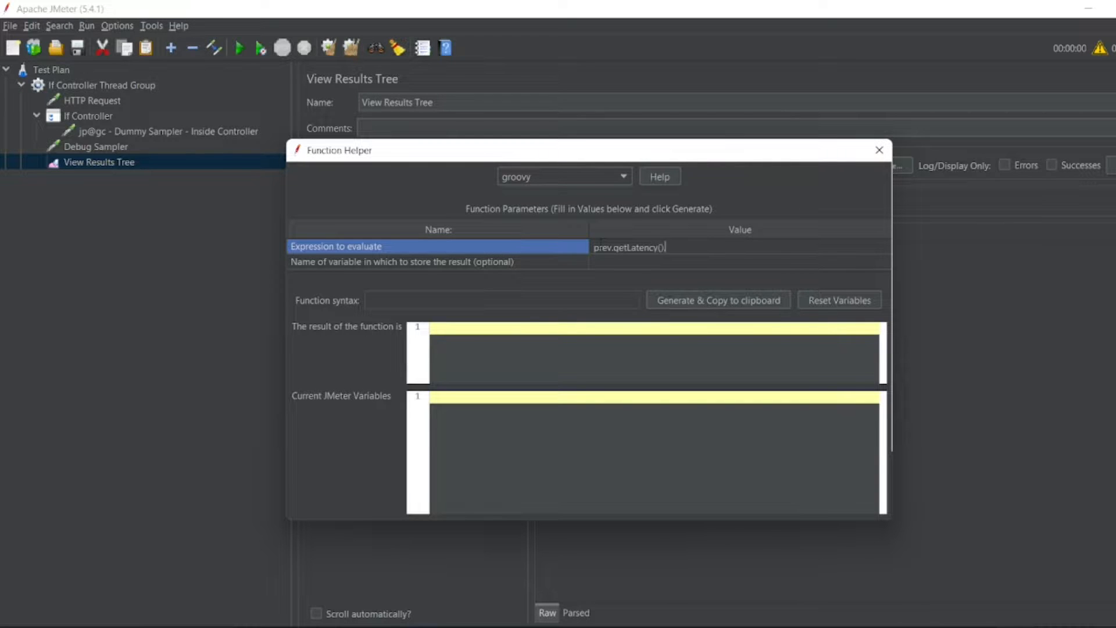
text(.to)
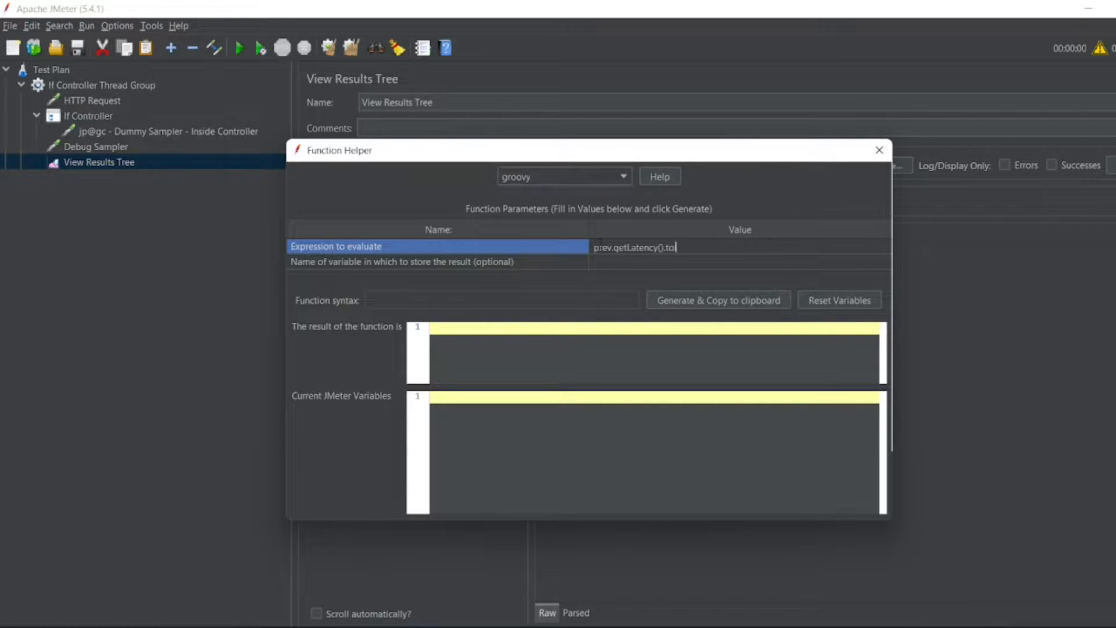
text(nteger())
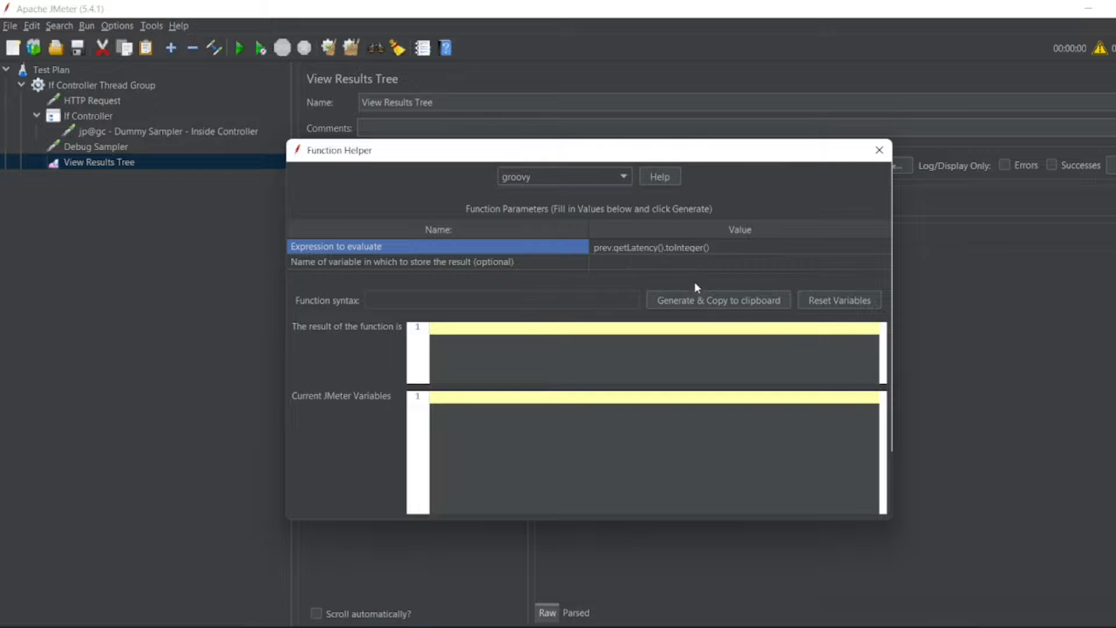
Step: Generate and copy ${__groovy(prev.getLatency().toInteger(),)} to the clipboard and close the helper
click(718, 300)
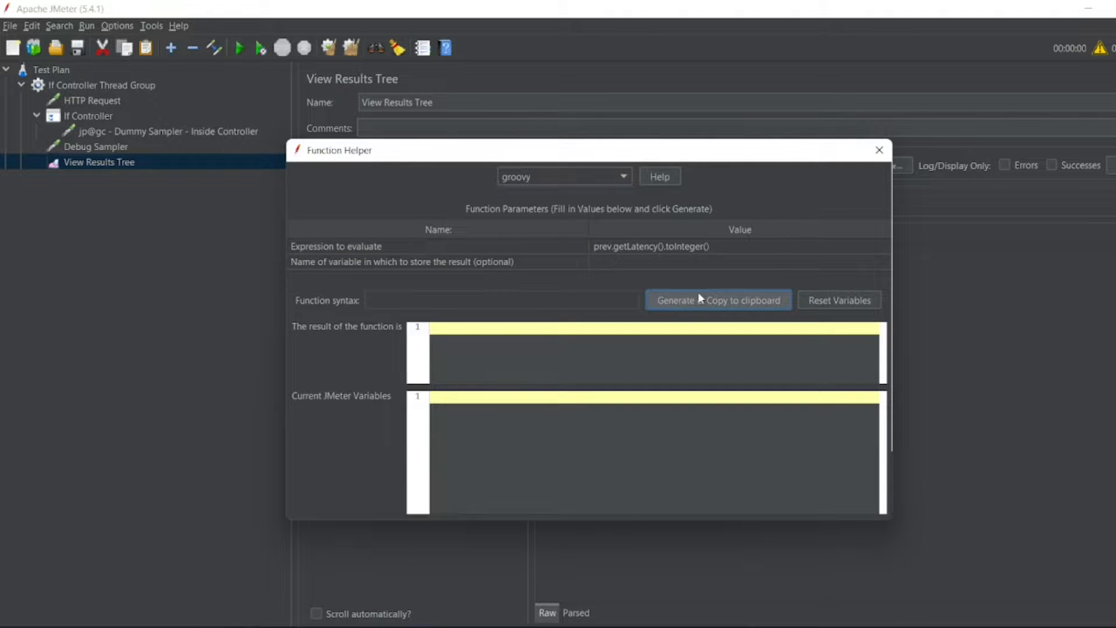
click(718, 300)
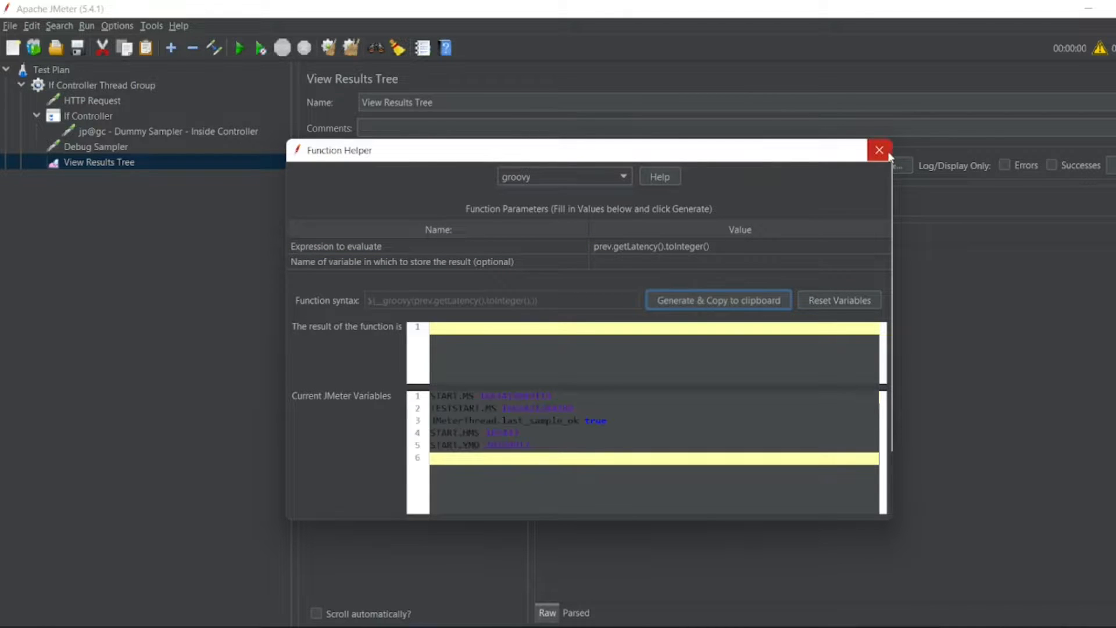
click(880, 150)
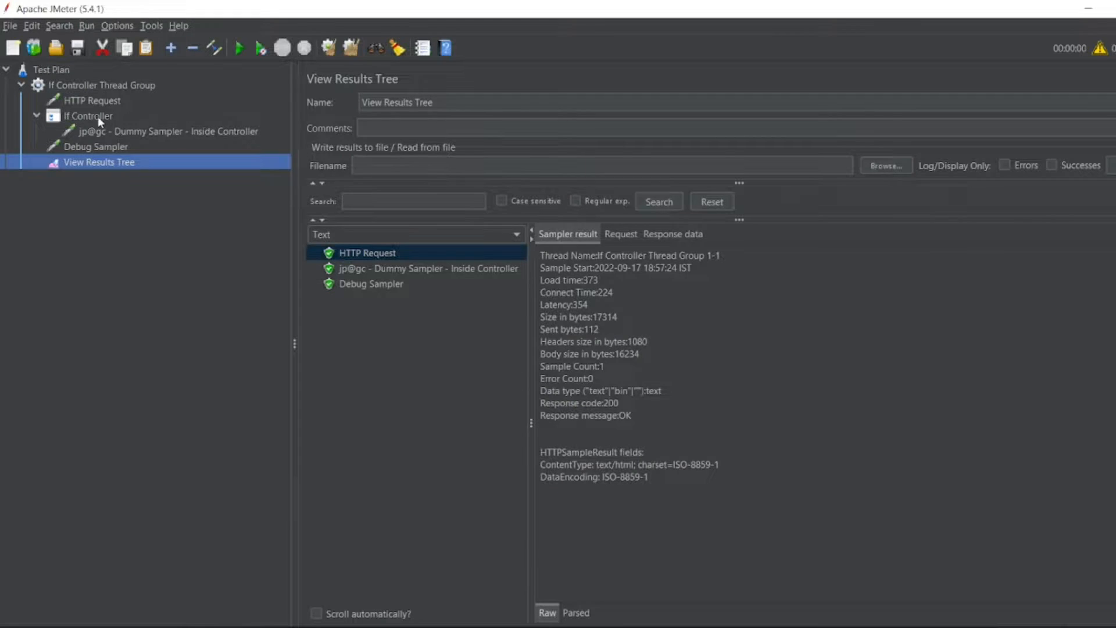
Step: Set the If Controller's condition to ${__groovy(prev.getLatency().toInteger(),)}
click(87, 115)
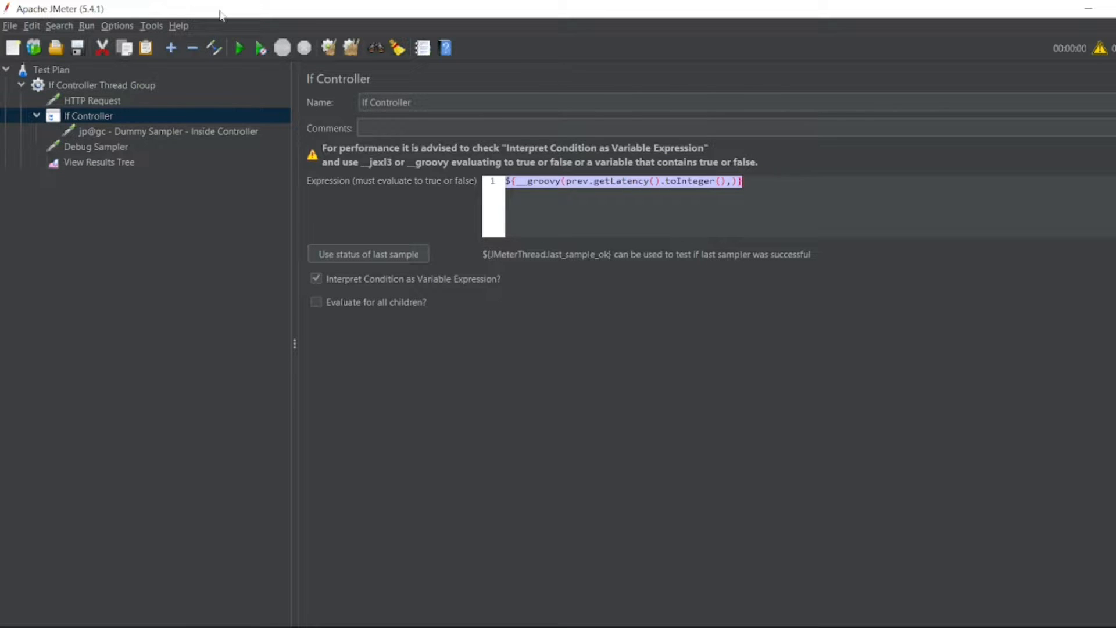
click(150, 26)
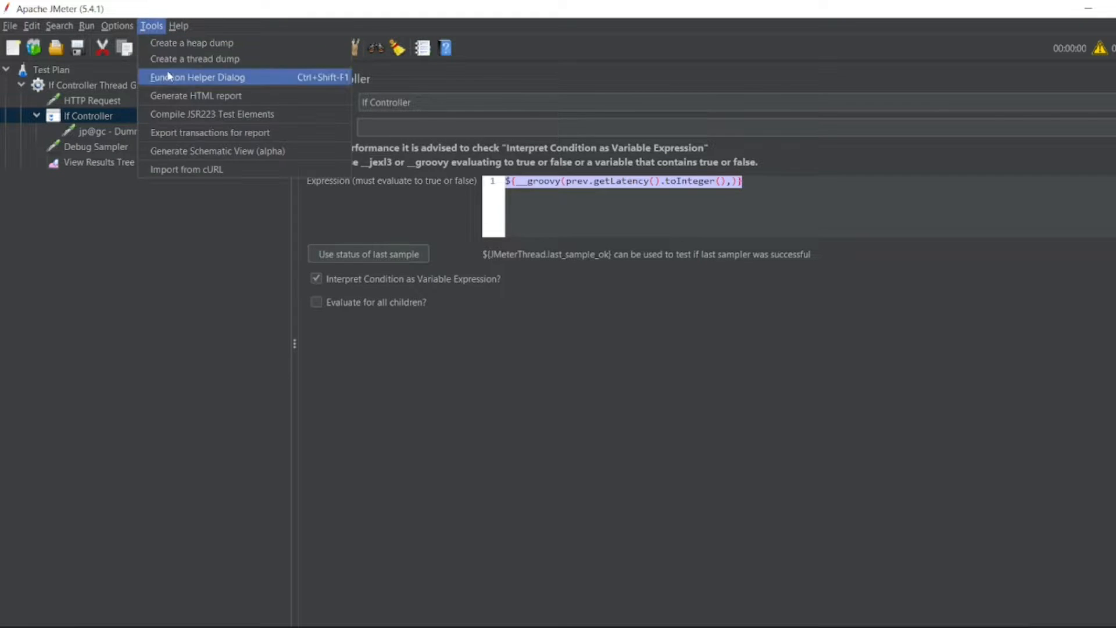
Step: In the Function Helper, generate and copy a groovy call for ${__groovy(prev.getLatency().toInteger(),)}>100
click(198, 77)
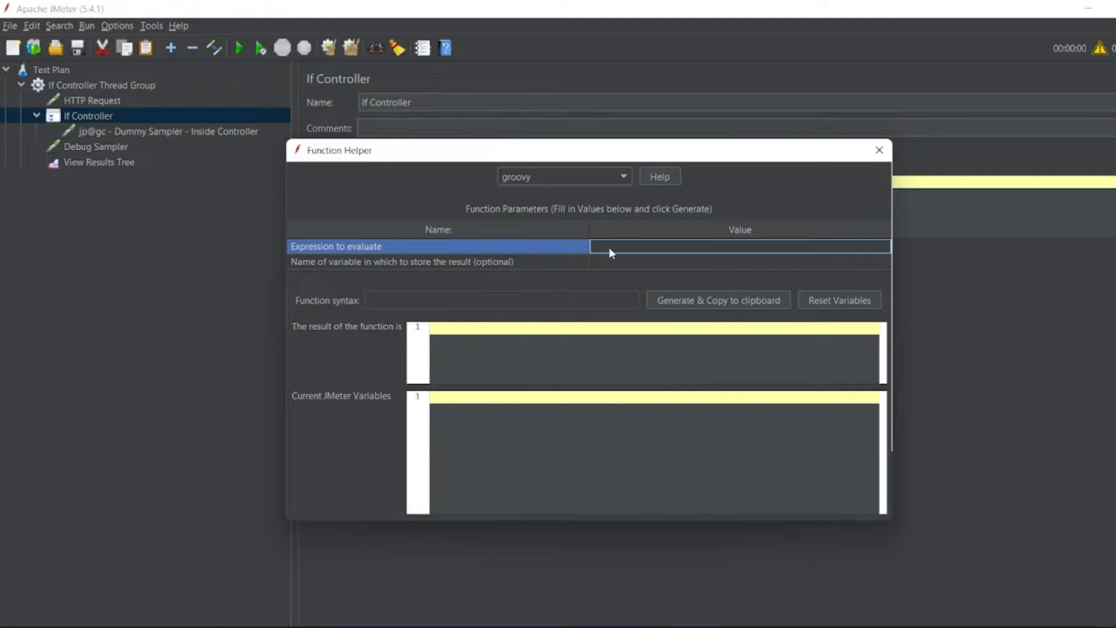
text(${__groovy(prev.getLatency().toInteger(),)})
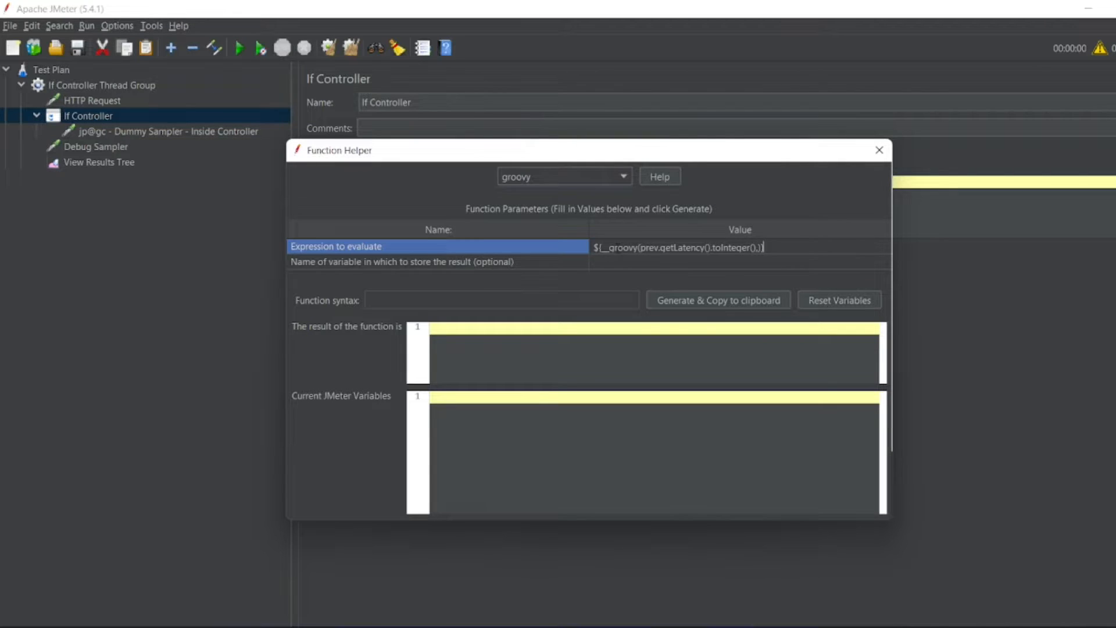
text(>)
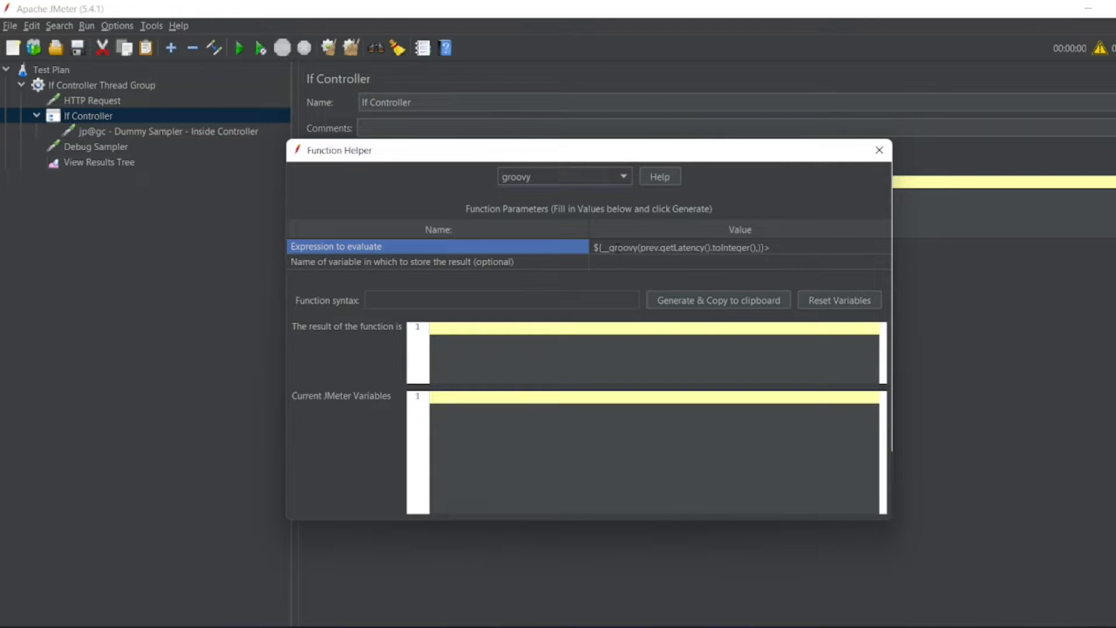
text(100)
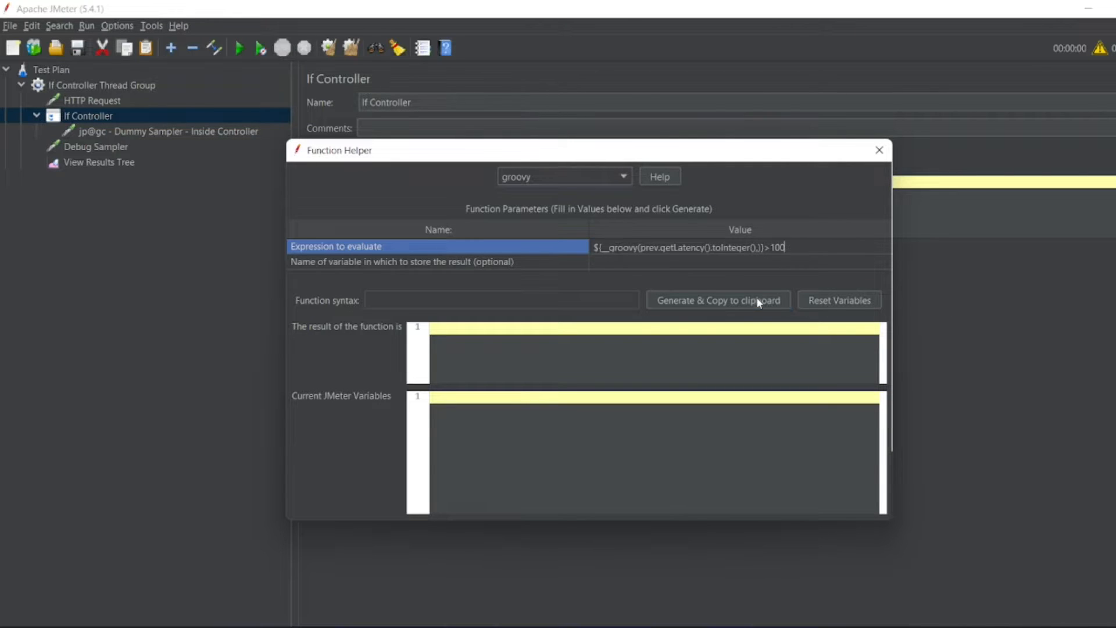
click(717, 300)
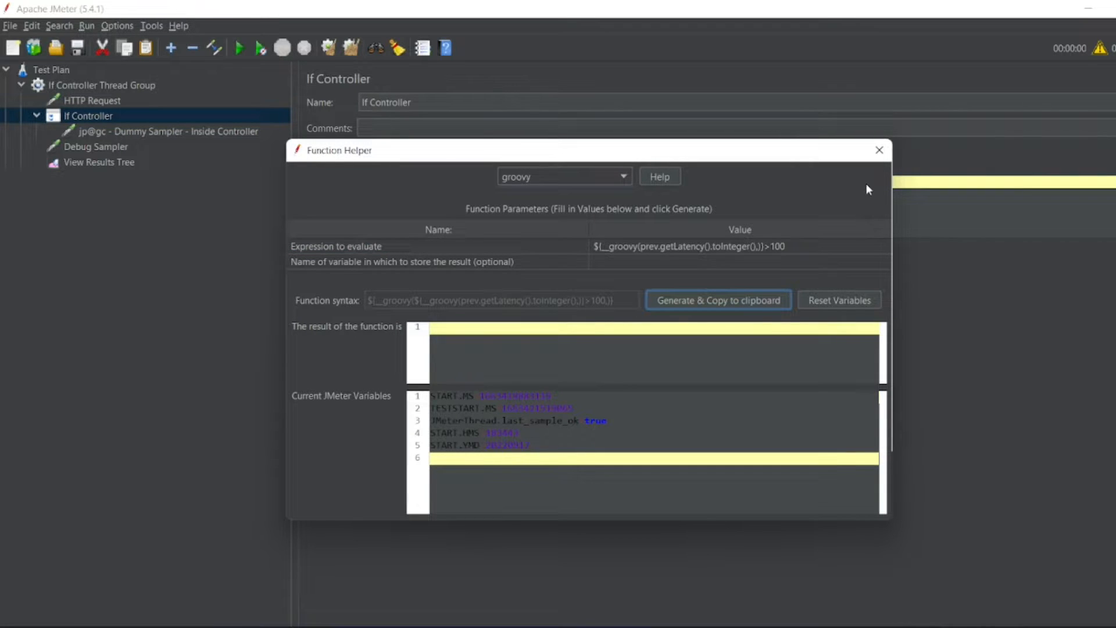
click(879, 150)
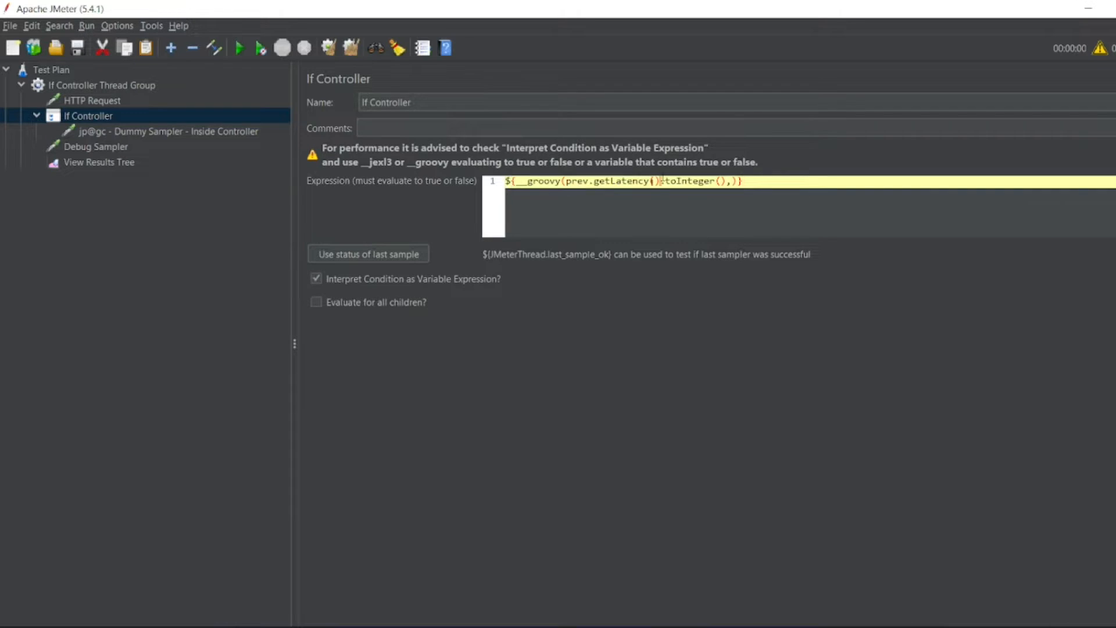
Step: Make the If Controller's condition ${__groovy(${__groovy(prev.getLatency().toInteger(),)}>100,)}
text(${__groovy(${__groovy(prev.getLatency().toInteger(),)}>100,)})
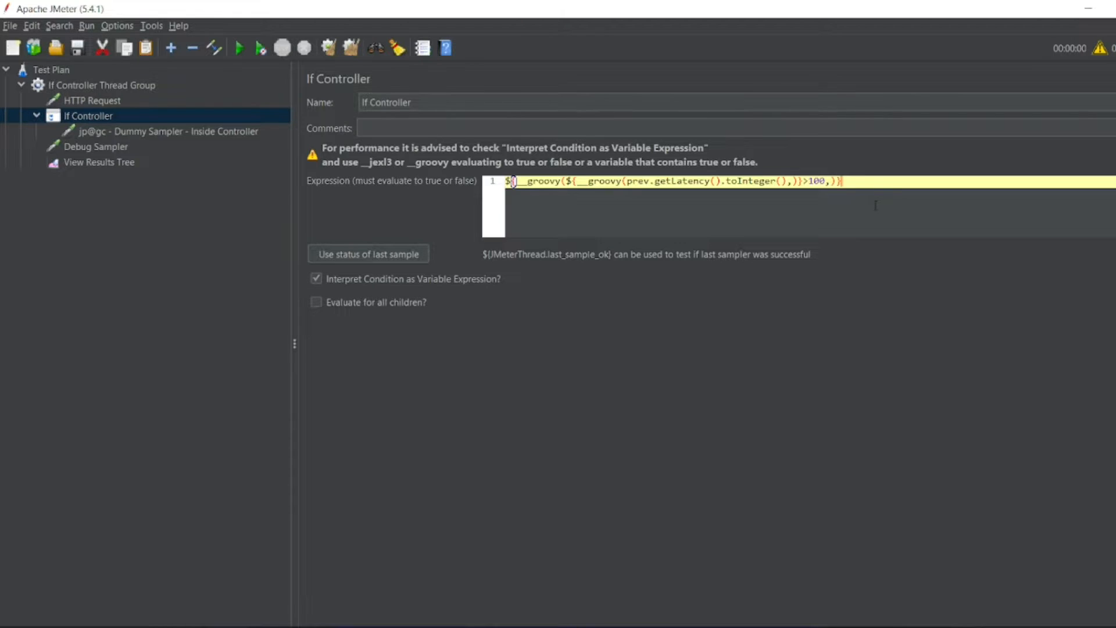
click(97, 162)
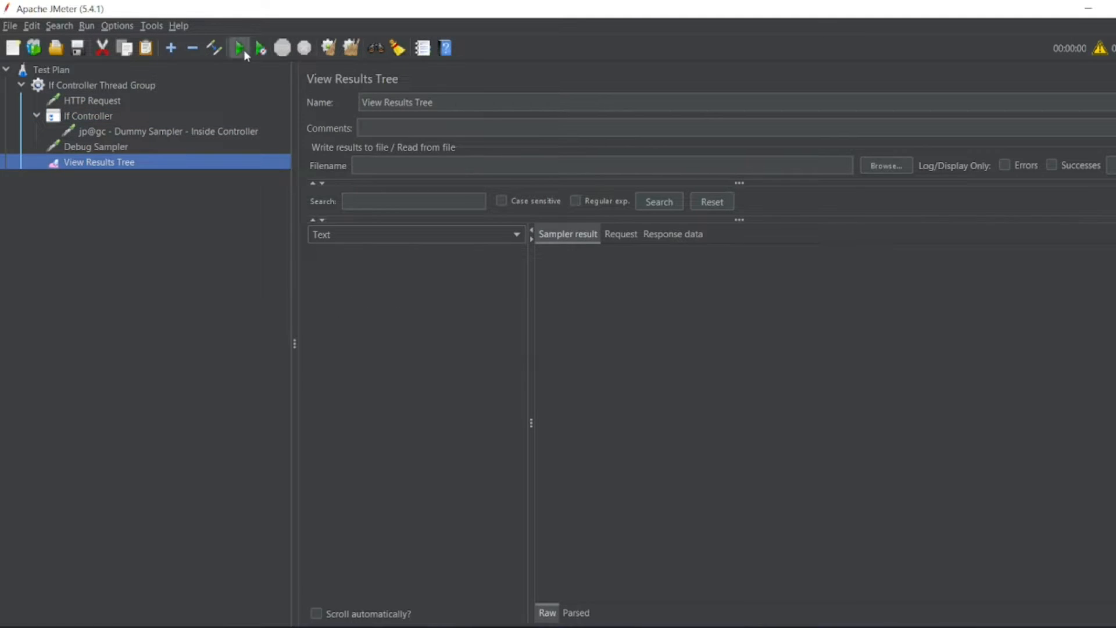
Step: Run the plan, check HTTP Request and Dummy Sampler results, then change the condition's > to <
click(239, 48)
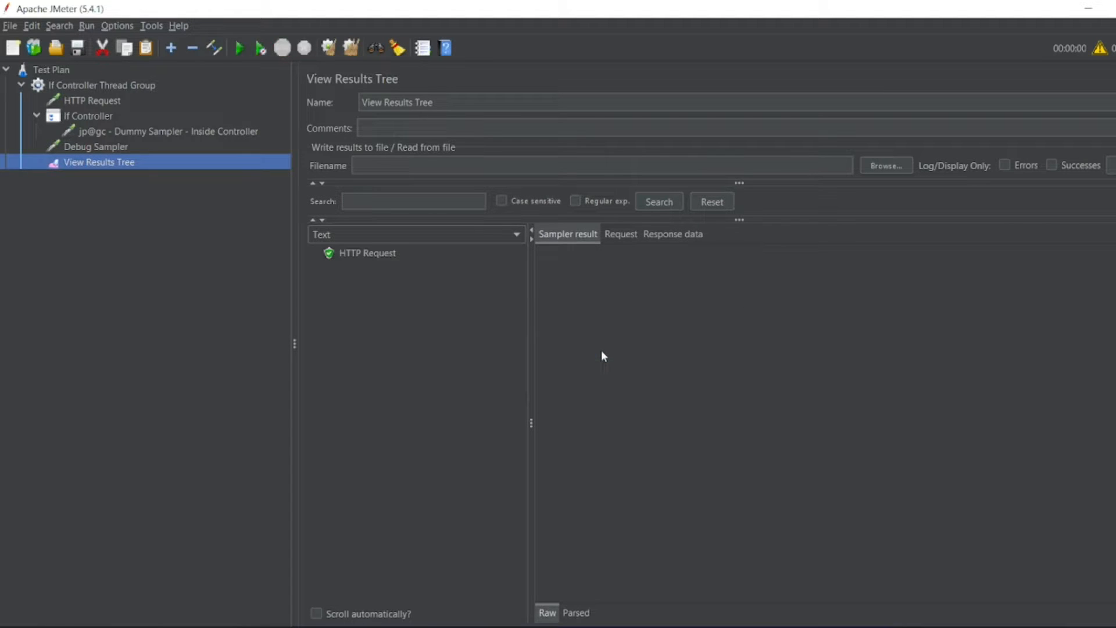
click(367, 252)
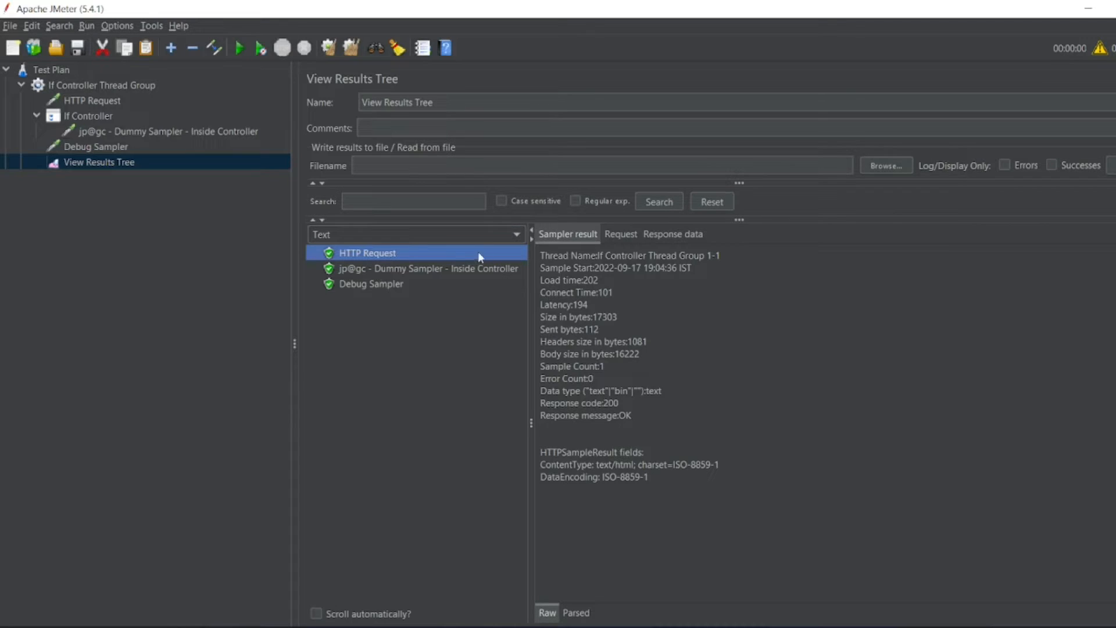
click(427, 269)
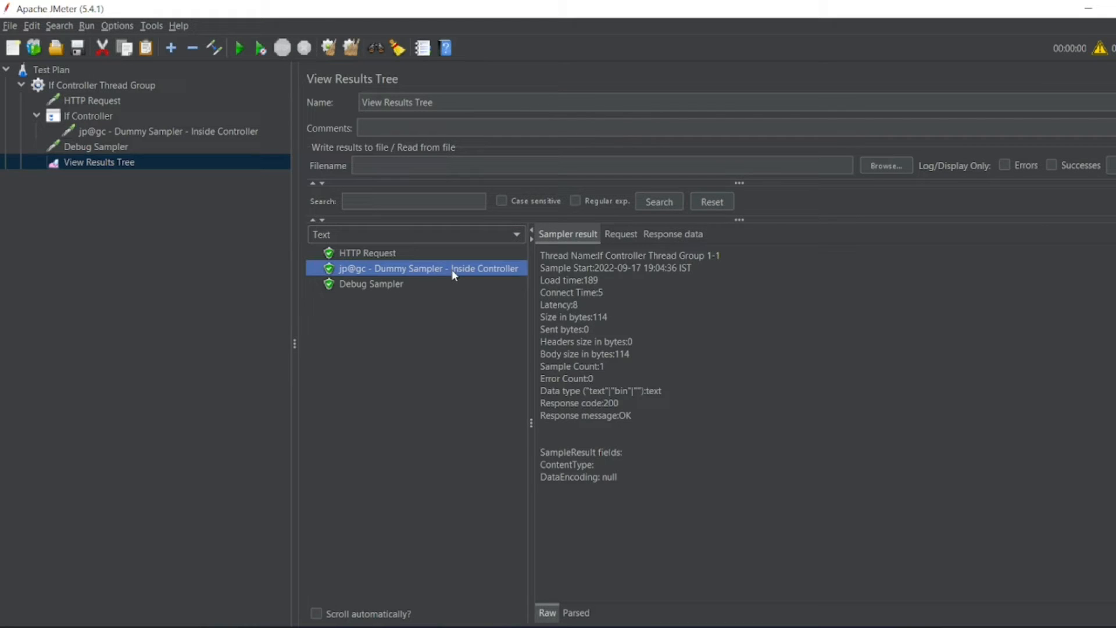
click(87, 115)
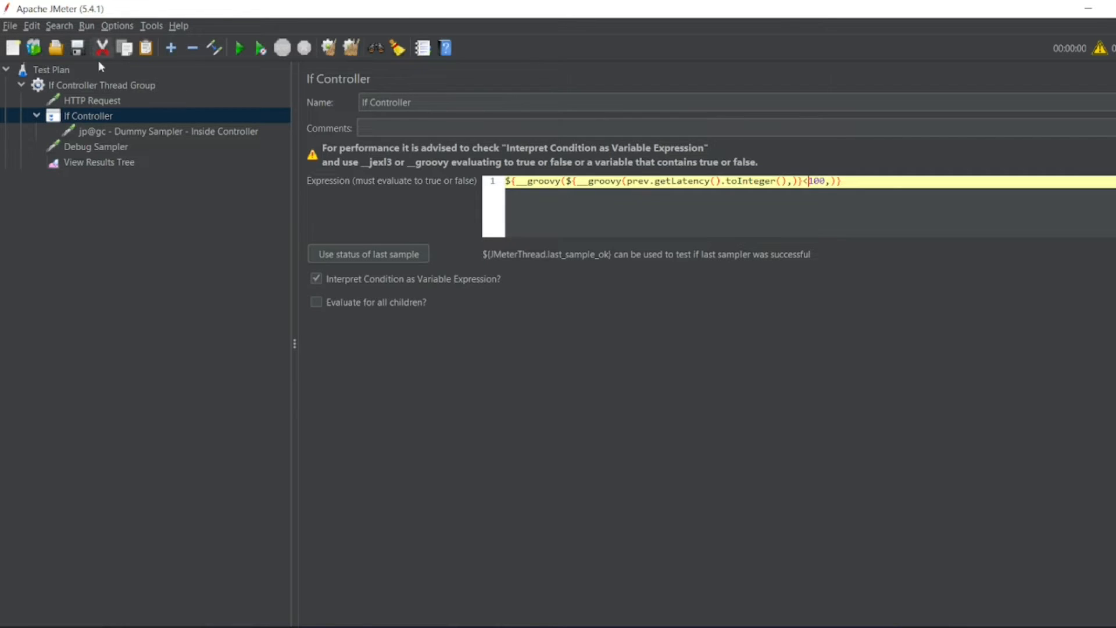
Step: Clear results, rerun, and verify HTTP latency 237 so the dummy sampler was skipped
click(98, 162)
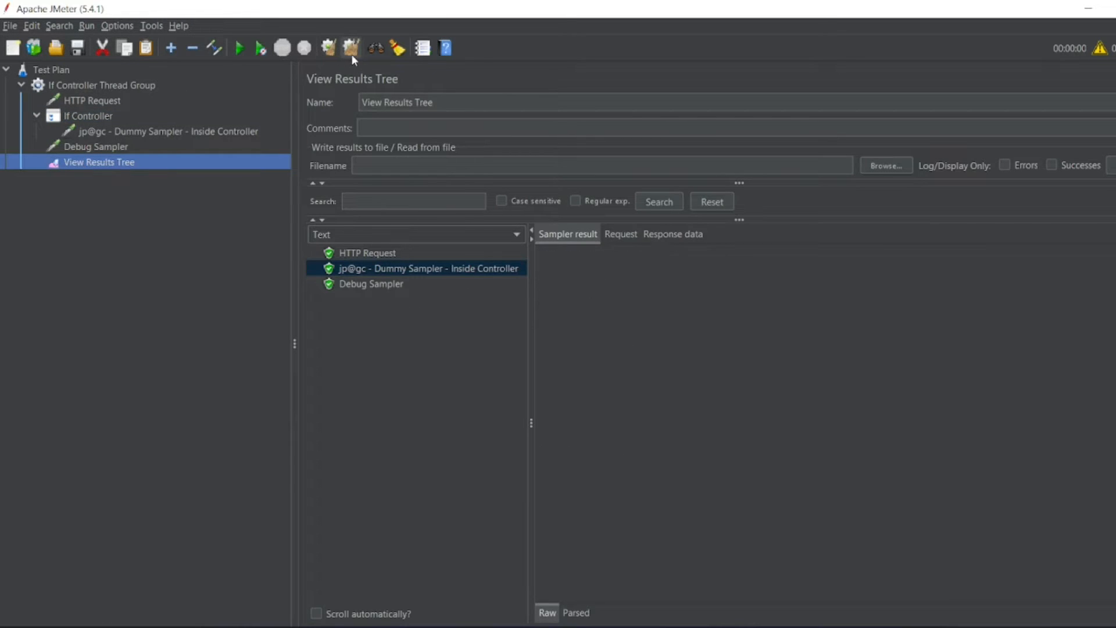
click(238, 48)
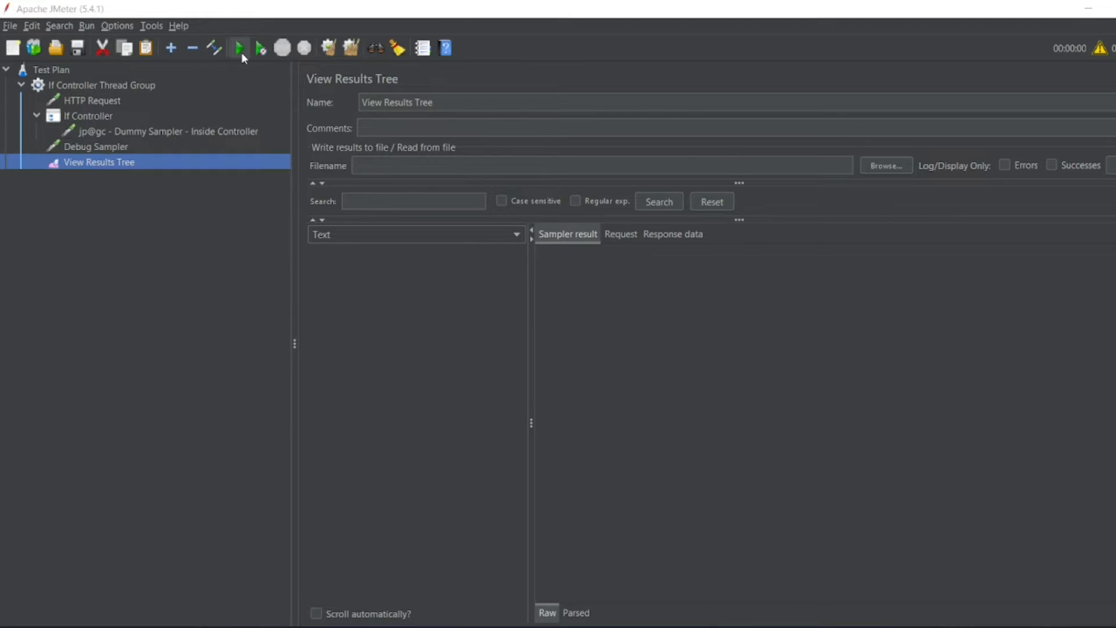
click(239, 48)
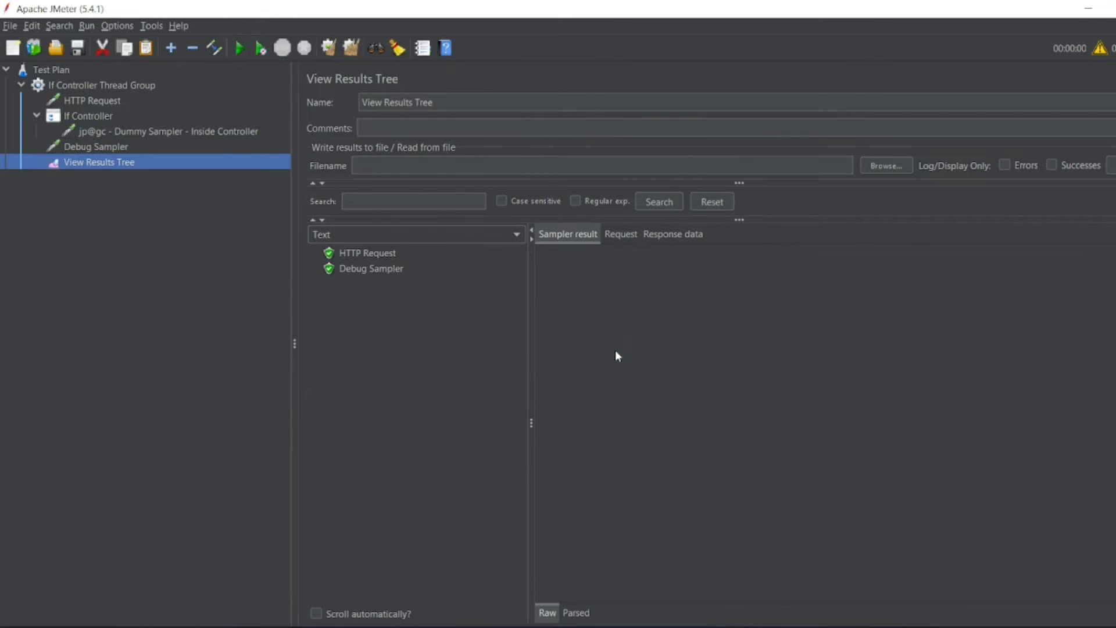
click(368, 252)
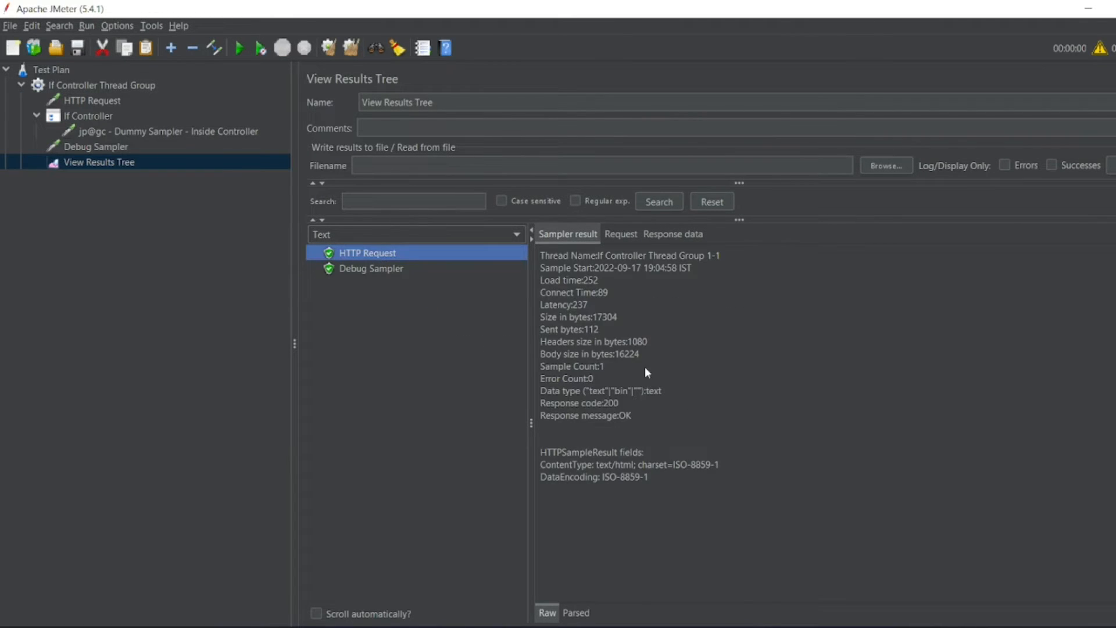
double_click(563, 305)
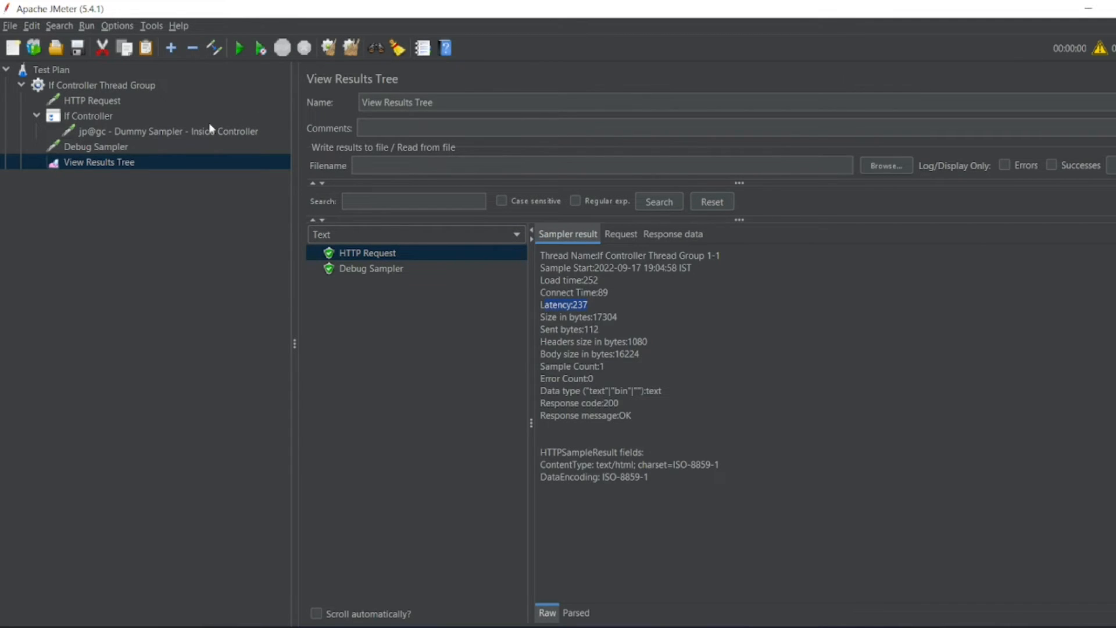
click(87, 116)
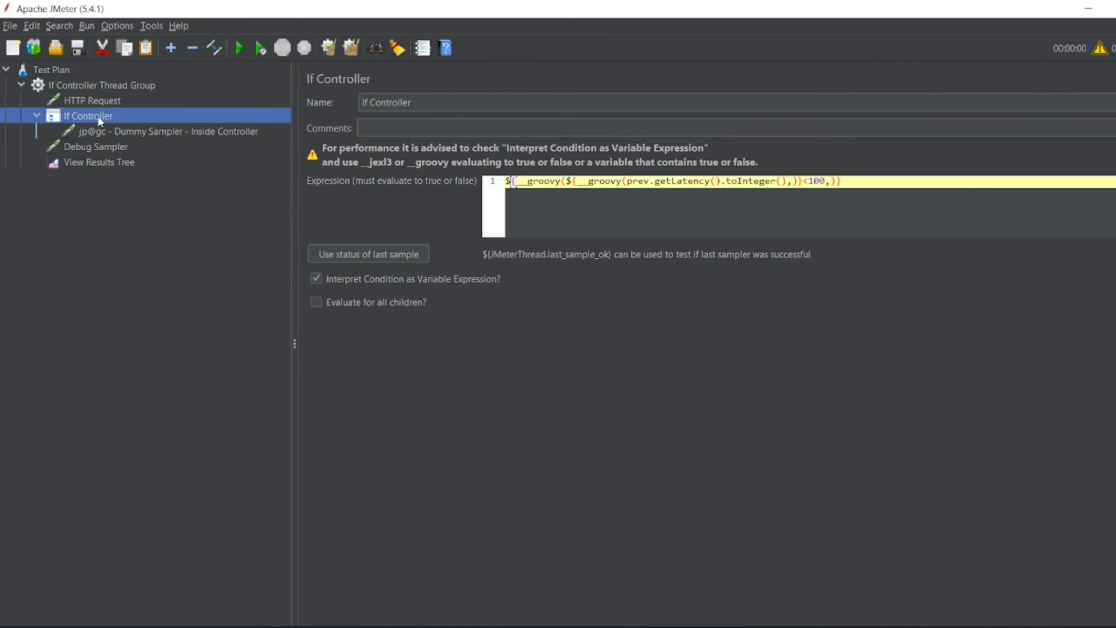